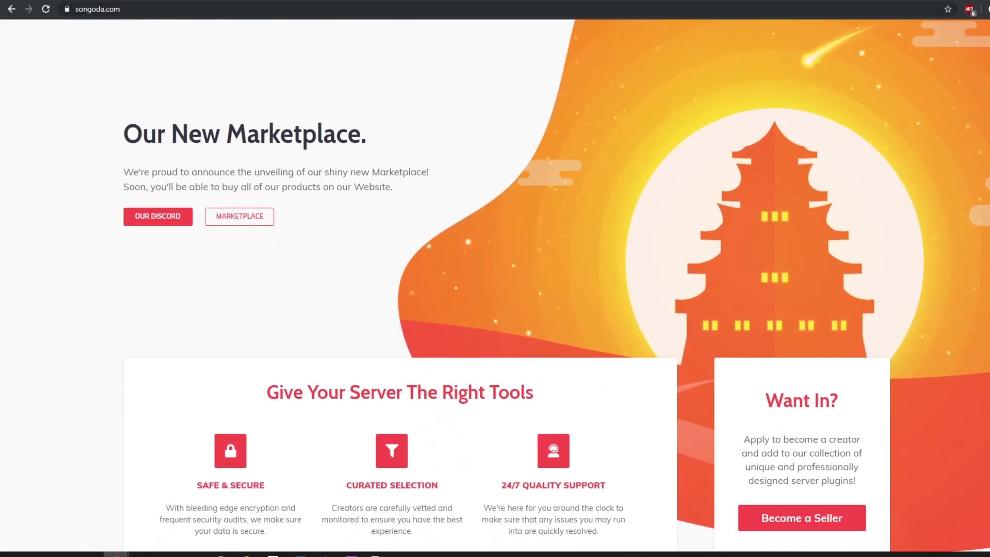
Browse the Songoda homepage, then the marketplace's recently added, trending and top-rated plugins
{"action": "scroll", "scroll_direction": "down", "scroll_amount": 3}
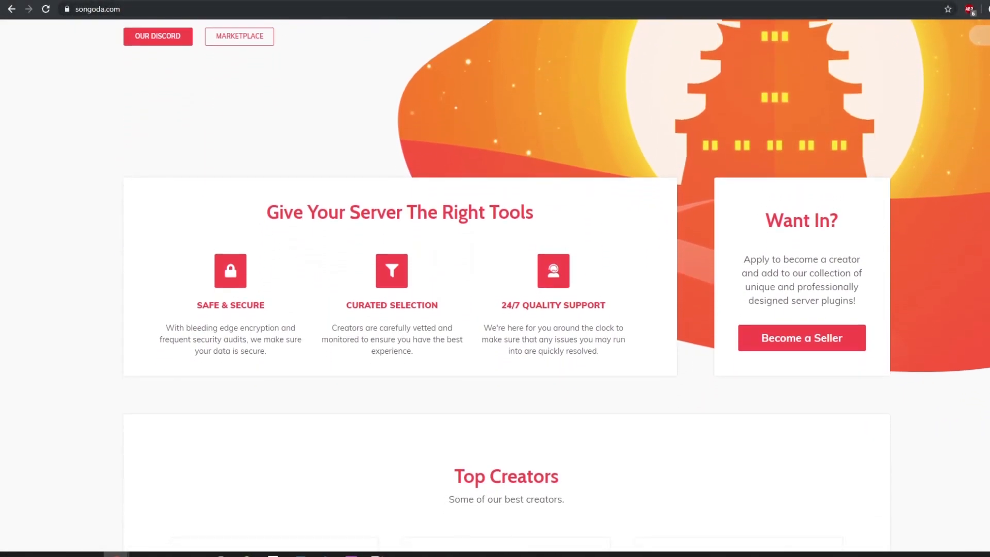
{"action": "scroll", "scroll_direction": "down", "scroll_amount": 3}
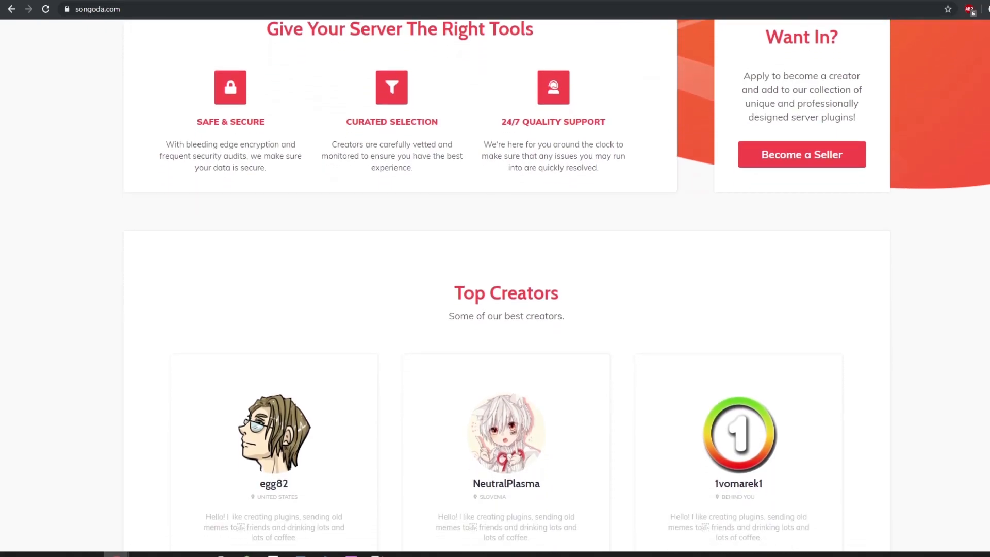
{"action": "left_click", "coordinate": [338, 53]}
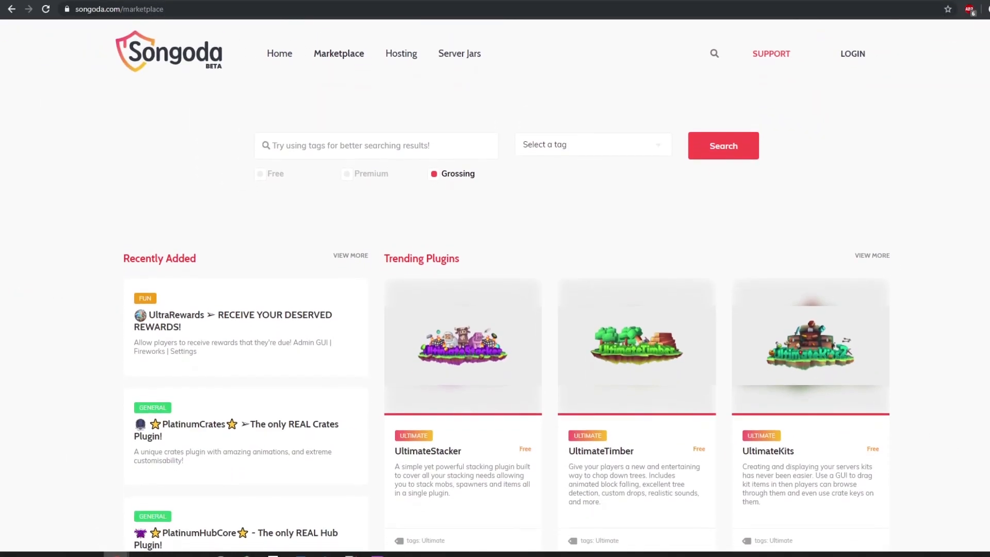
{"action": "scroll", "scroll_direction": "down", "scroll_amount": 3}
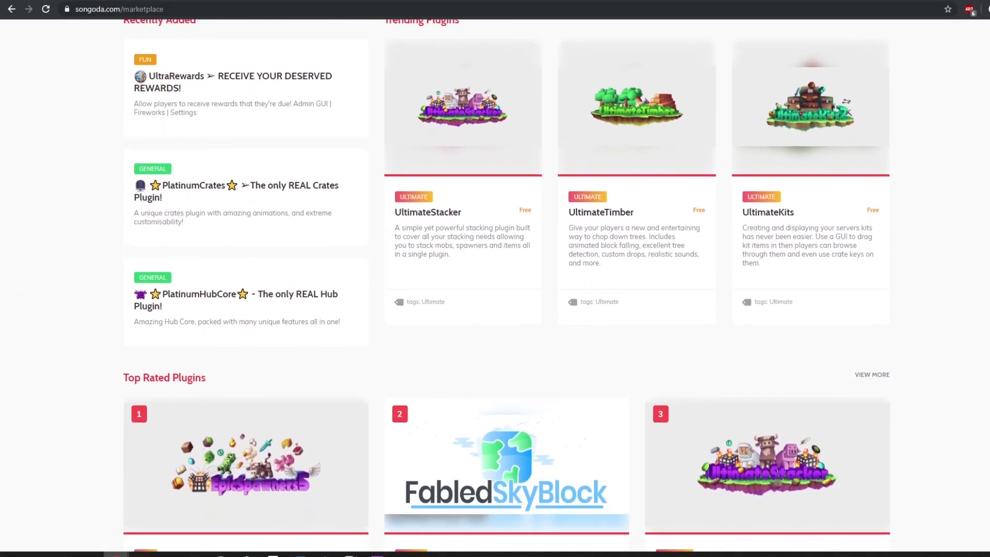
{"action": "scroll", "scroll_direction": "down", "scroll_amount": 3}
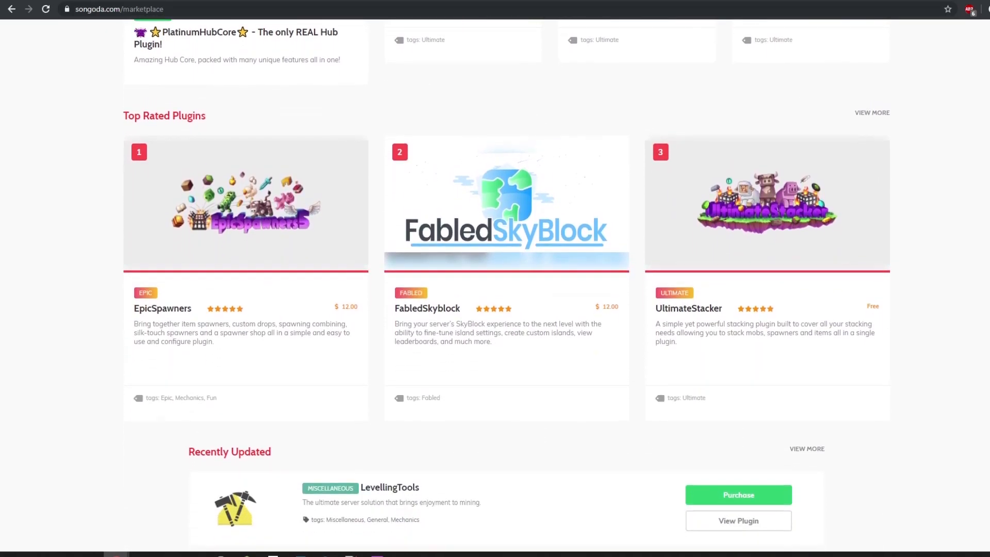
{"action": "scroll", "scroll_direction": "down", "scroll_amount": 3}
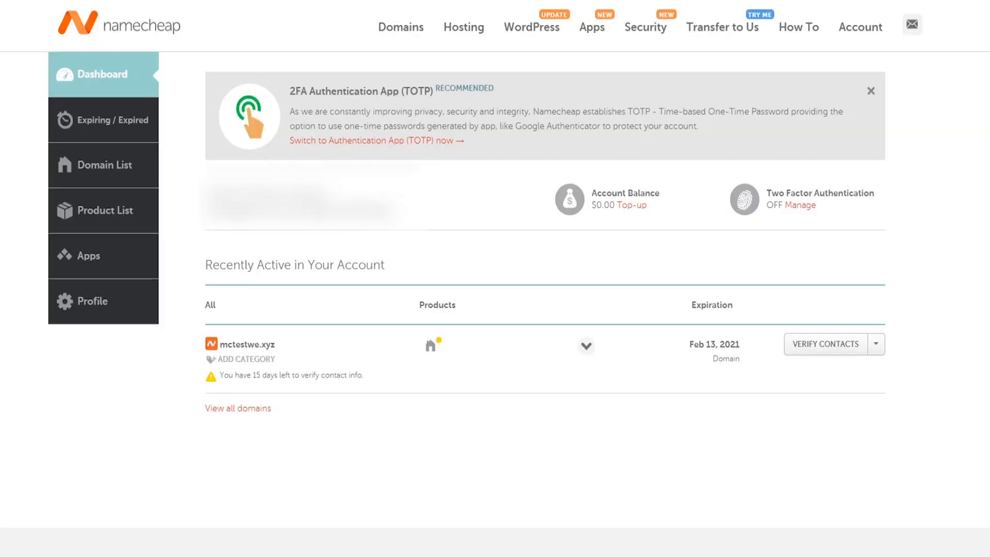
{"action": "mouse_move", "coordinate": [328, 492]}
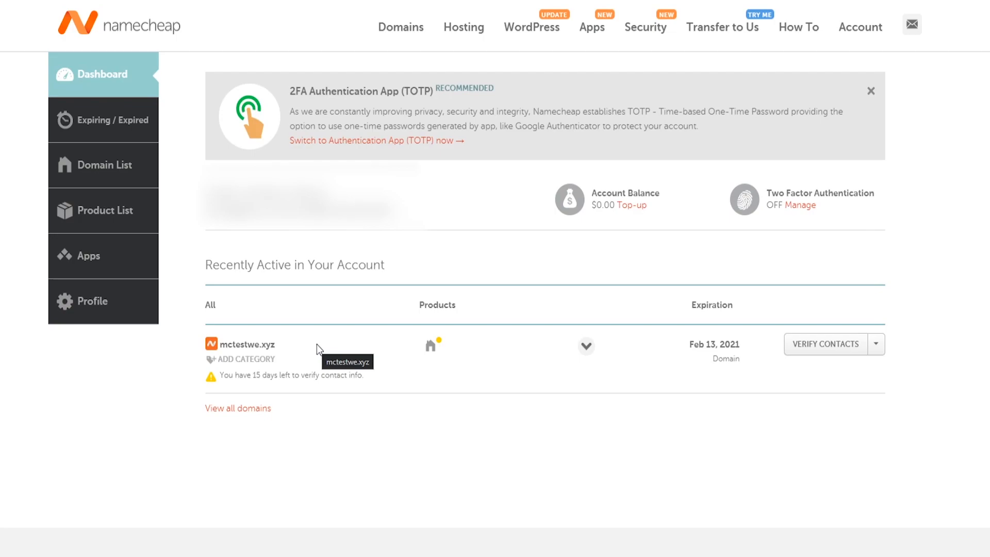
{"action": "mouse_move", "coordinate": [352, 354]}
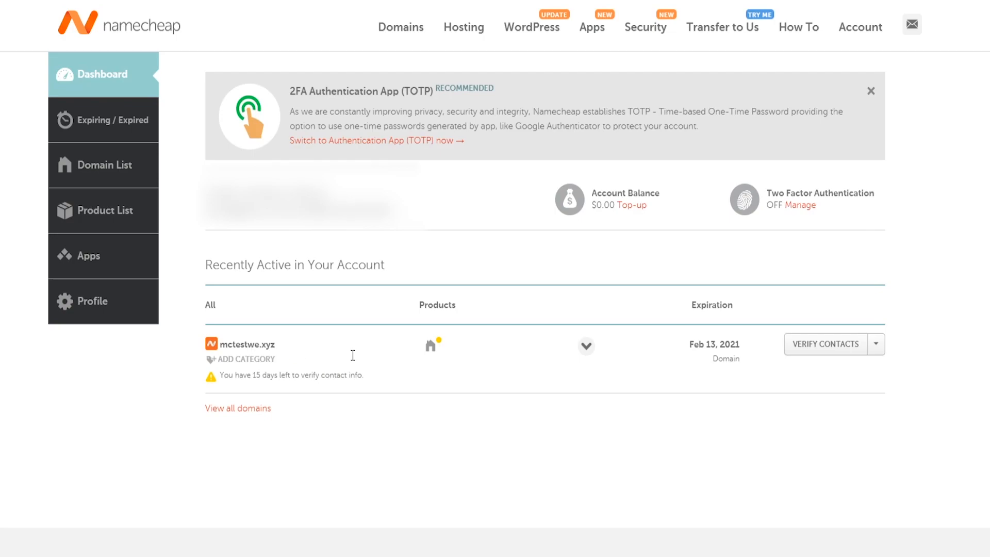
Open mctestwe.xyz from Recently Active on the Namecheap dashboard
{"action": "left_click", "coordinate": [875, 344]}
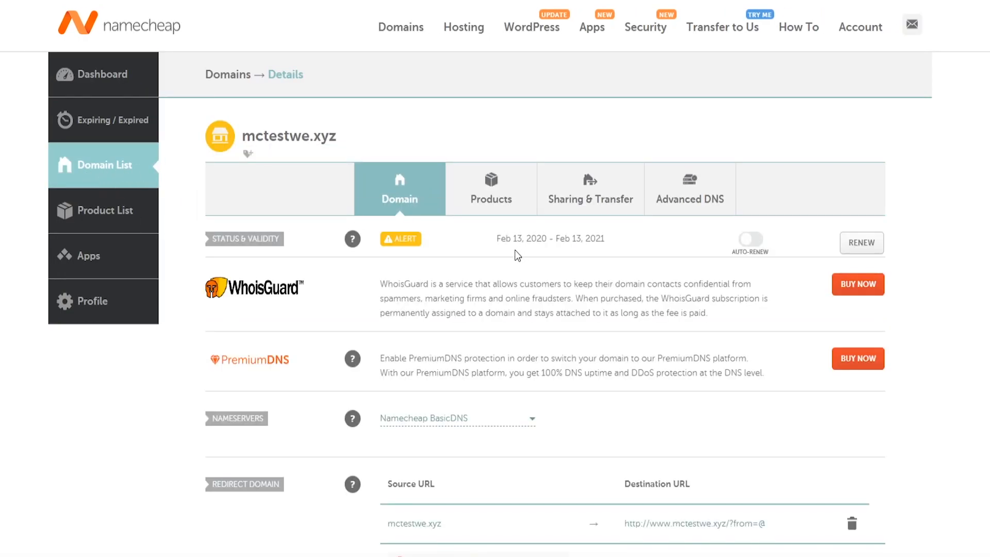
{"action": "mouse_move", "coordinate": [690, 199]}
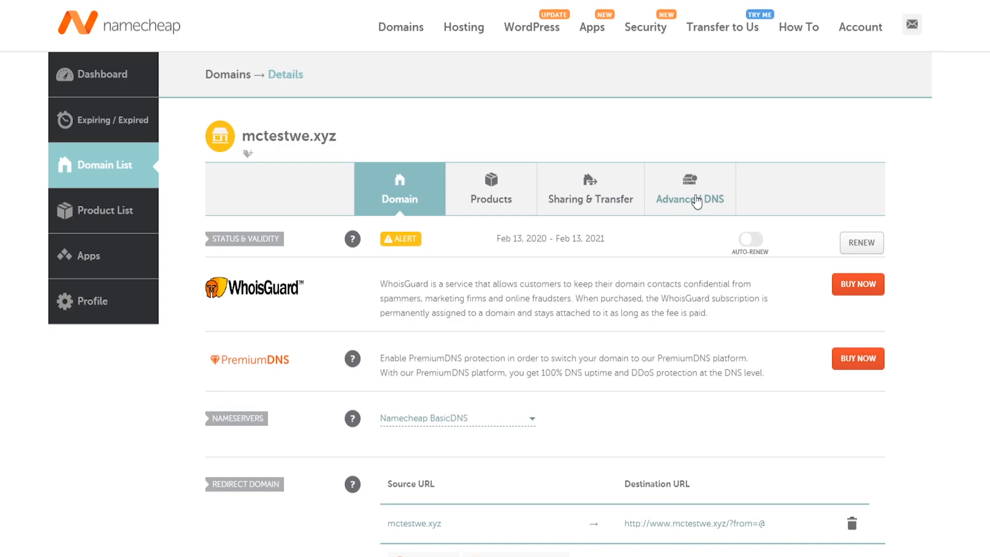
Switch to Advanced DNS and review the existing CNAME and URL redirect host records
{"action": "left_click", "coordinate": [689, 188]}
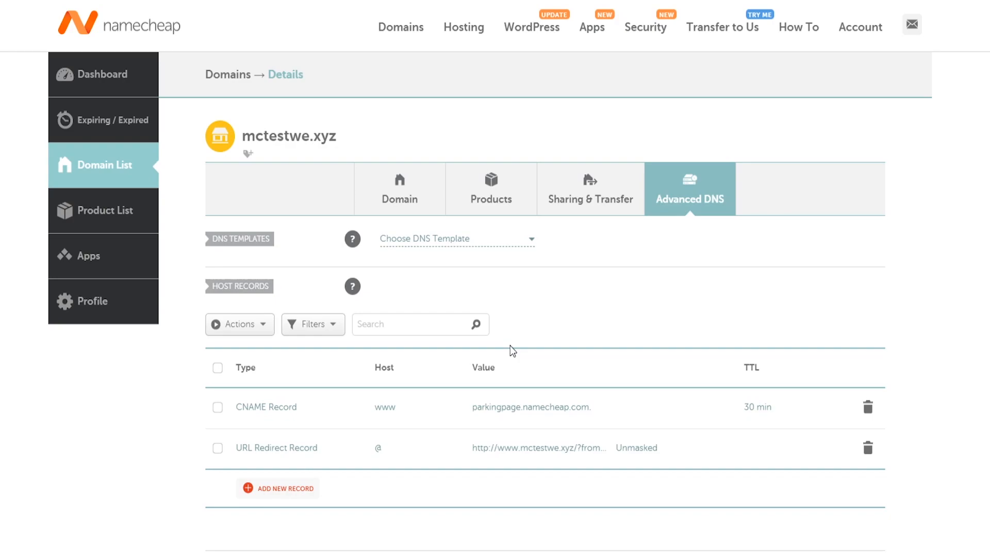
{"action": "scroll", "scroll_direction": "down", "scroll_amount": 3}
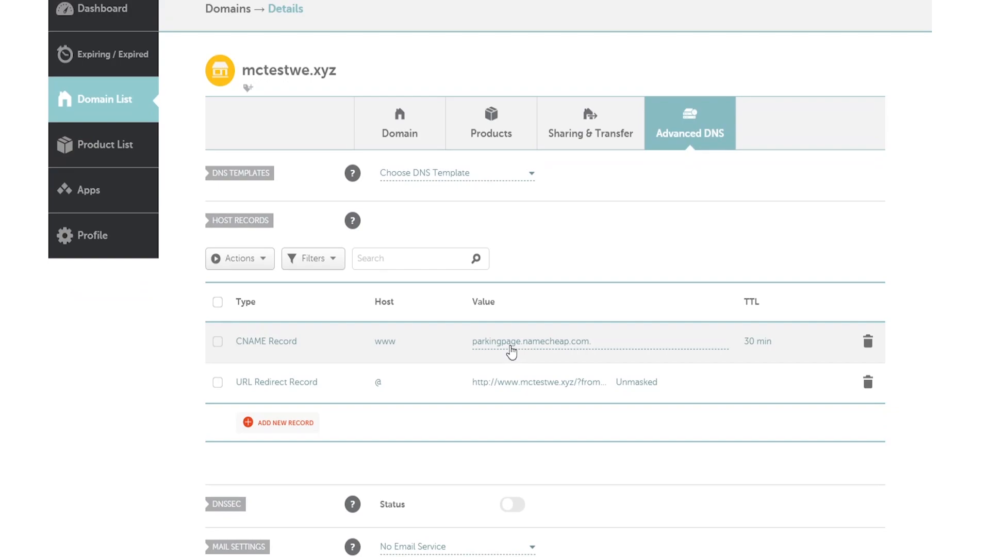
{"action": "mouse_move", "coordinate": [422, 372]}
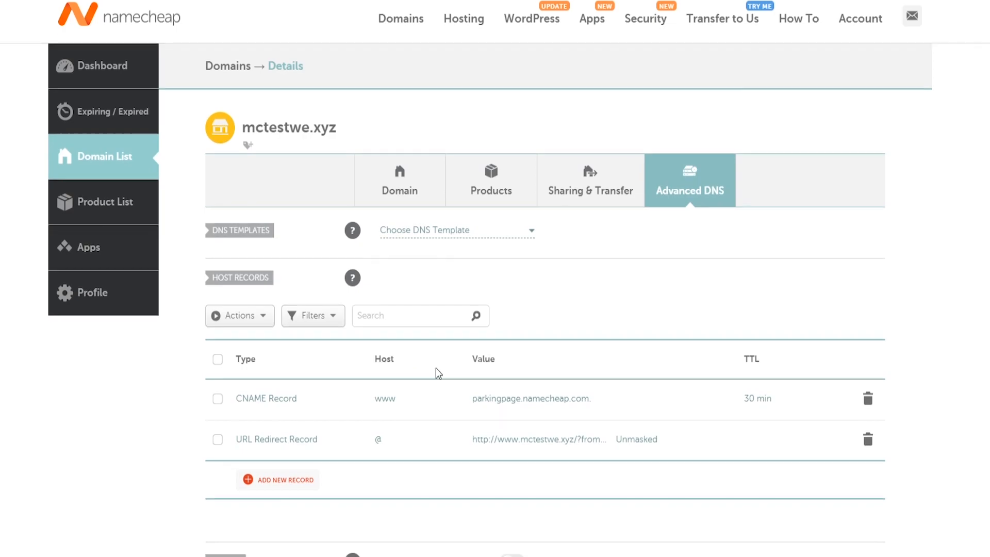
{"action": "scroll", "scroll_direction": "down", "scroll_amount": 3}
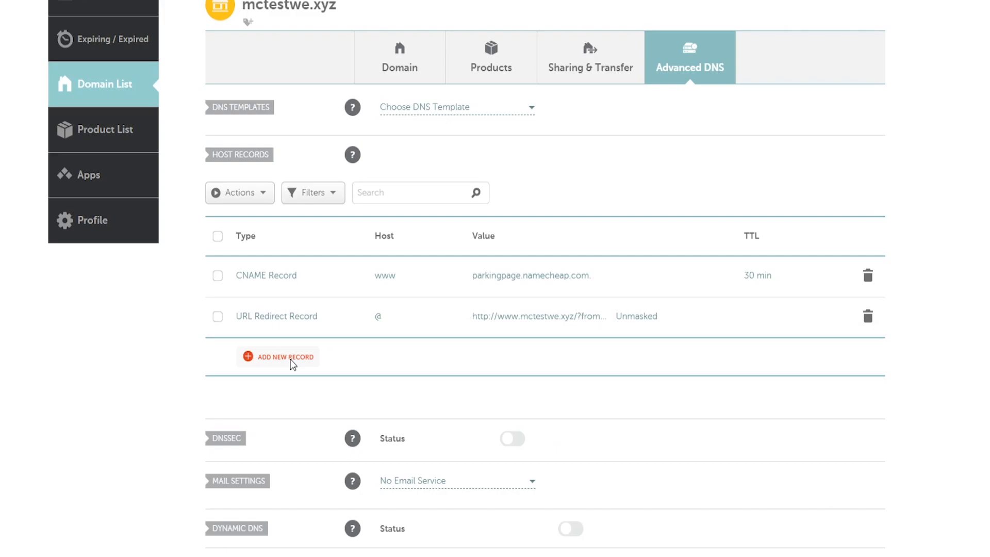
Add and save an A record with host mc pointing to 149.56.124.124
{"action": "left_click", "coordinate": [285, 357]}
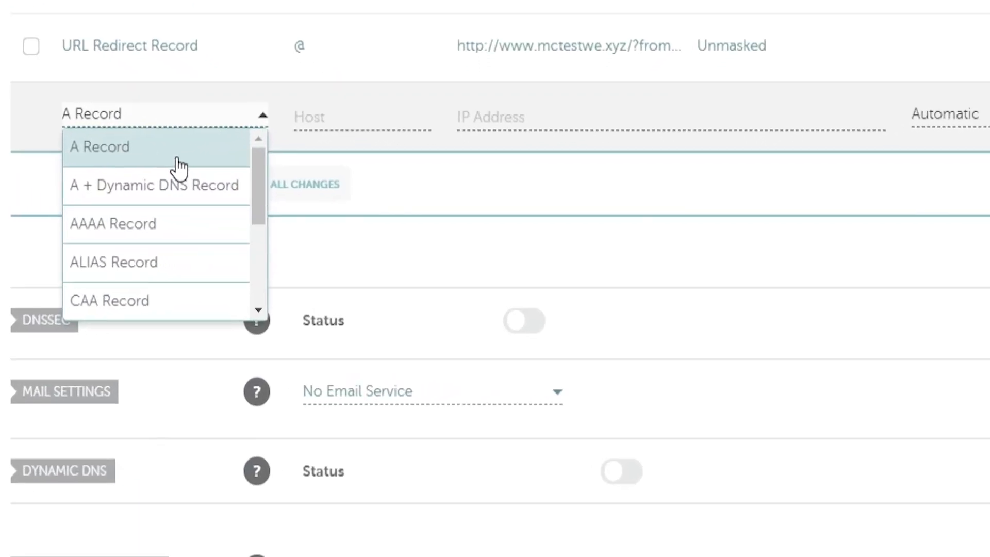
{"action": "left_click", "coordinate": [99, 146]}
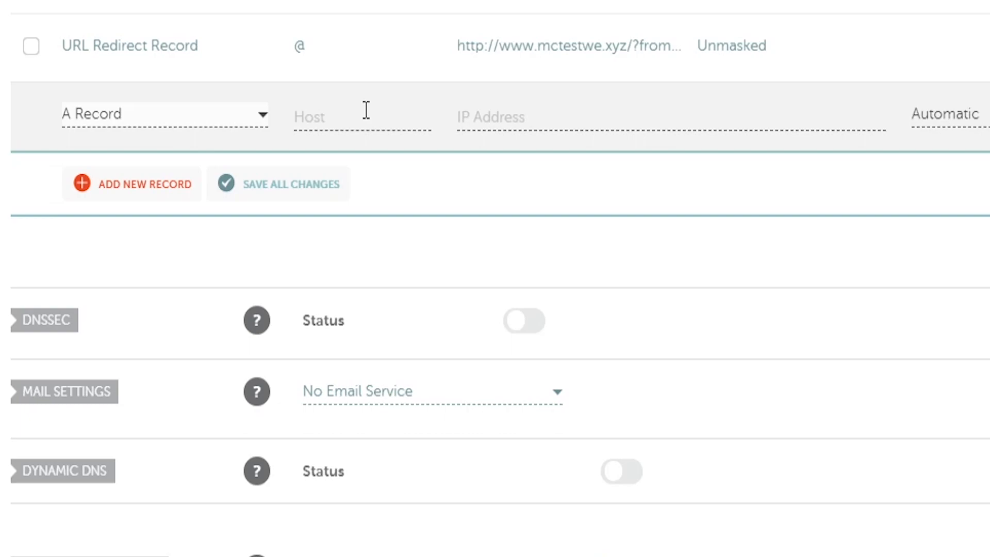
{"action": "left_click", "coordinate": [362, 117]}
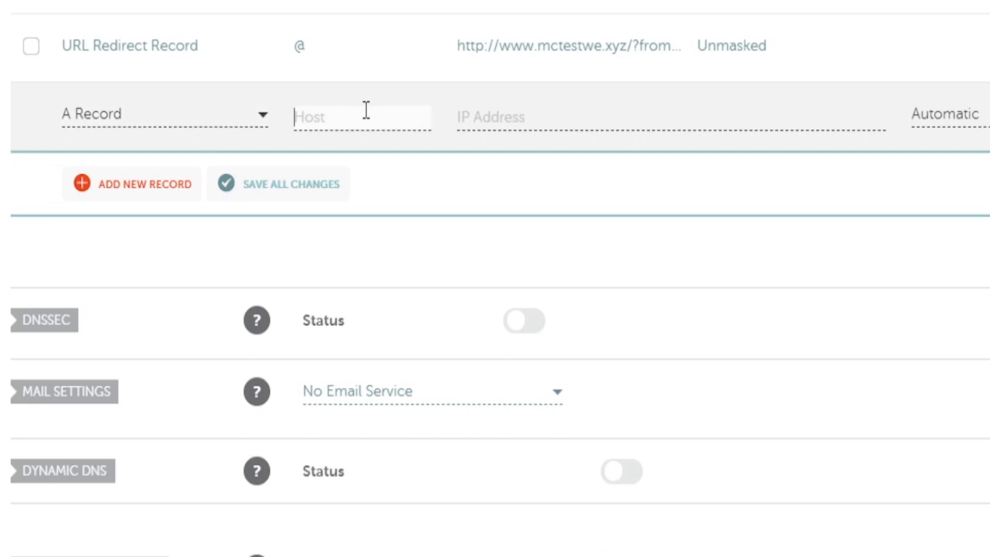
{"action": "type", "text": "mc"}
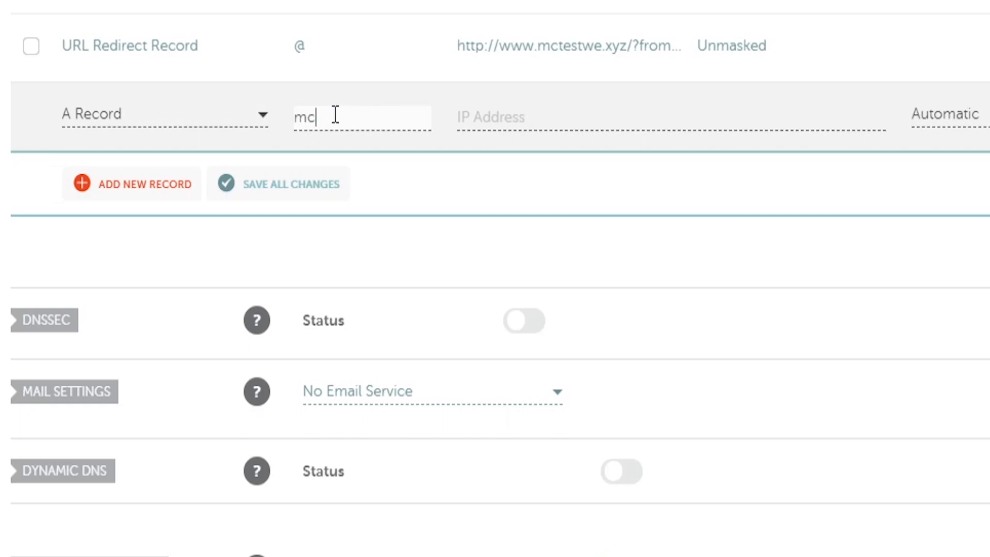
{"action": "key", "text": "Backspace"}
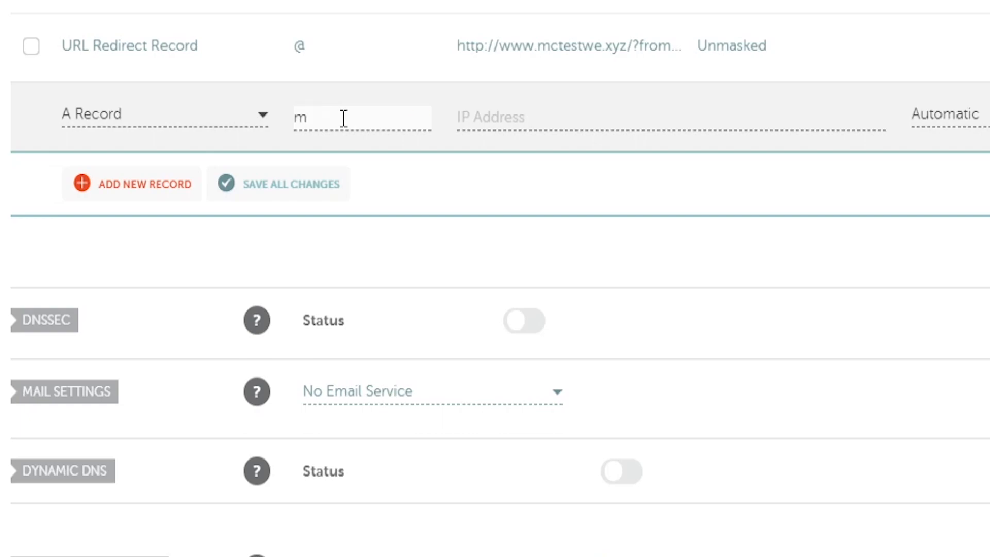
{"action": "key", "text": "Backspace"}
{"action": "type", "text": "149.56.124.124"}
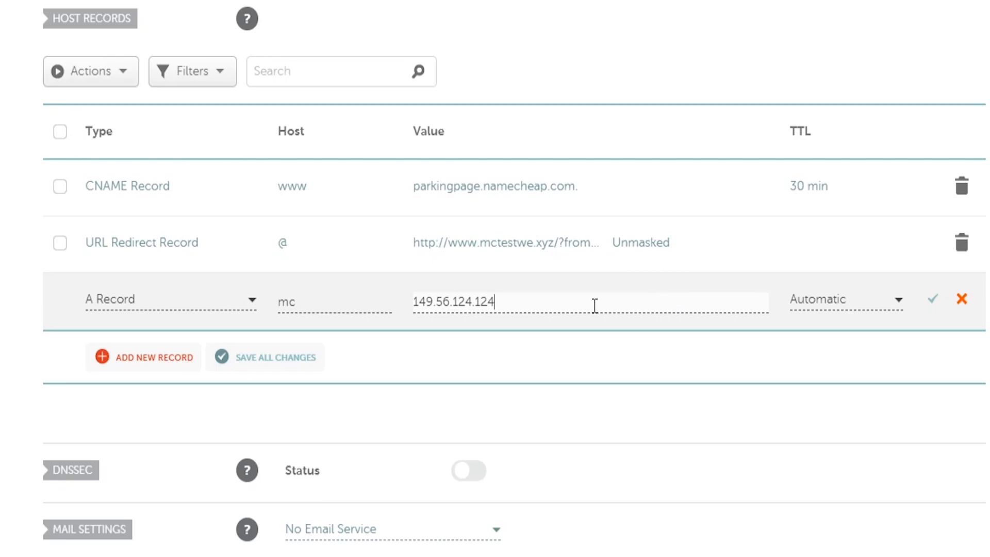
{"action": "mouse_move", "coordinate": [933, 298]}
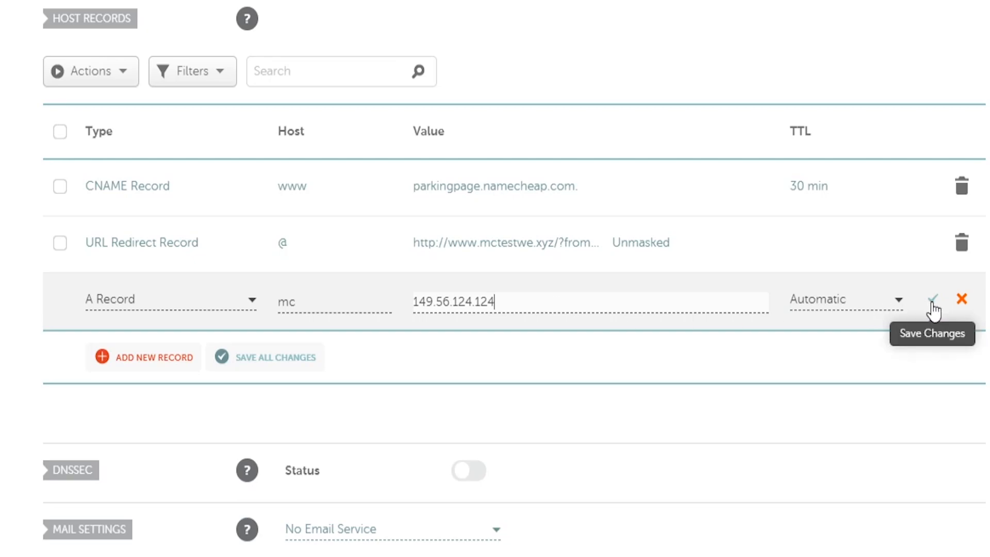
{"action": "left_click", "coordinate": [931, 299]}
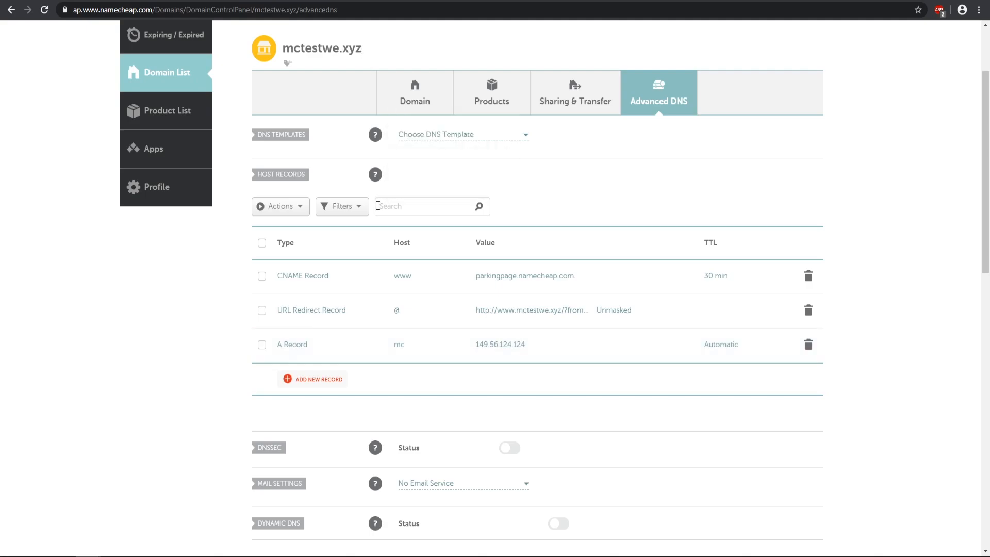
Start an SRV record with service _minecraft, protocol _tcp, priority 0 and weight 5
{"action": "scroll", "scroll_direction": "down", "scroll_amount": 3}
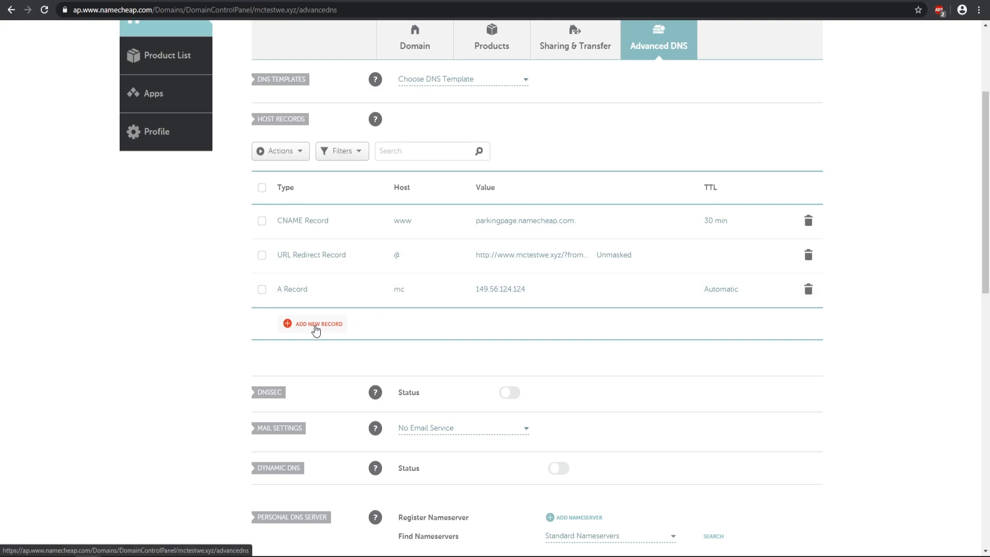
{"action": "left_click", "coordinate": [312, 323]}
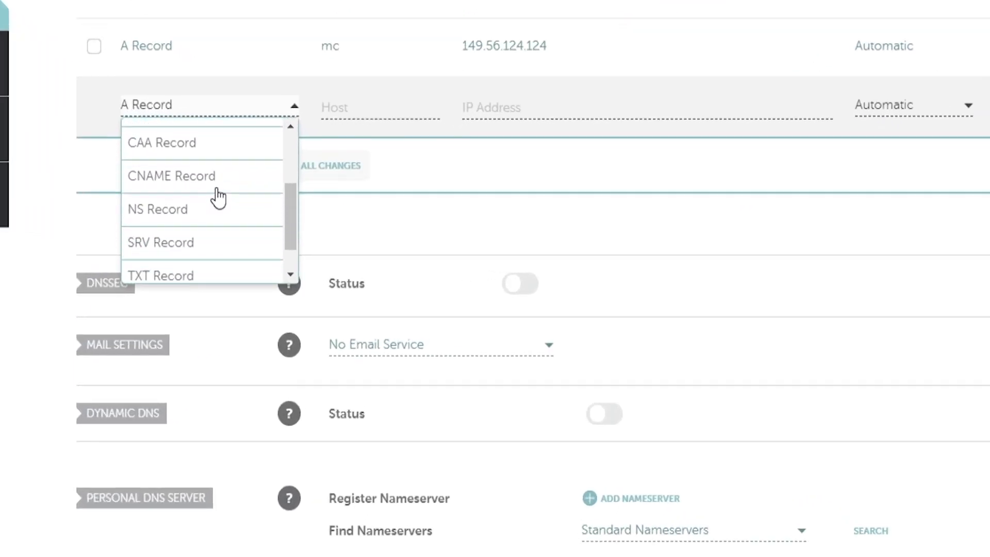
{"action": "left_click", "coordinate": [161, 241]}
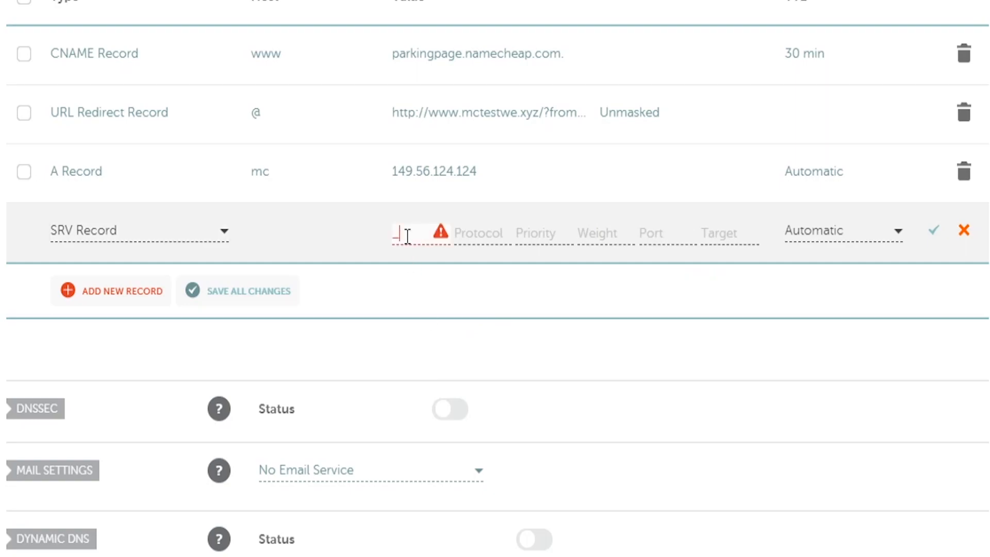
{"action": "type", "text": "_minecraft"}
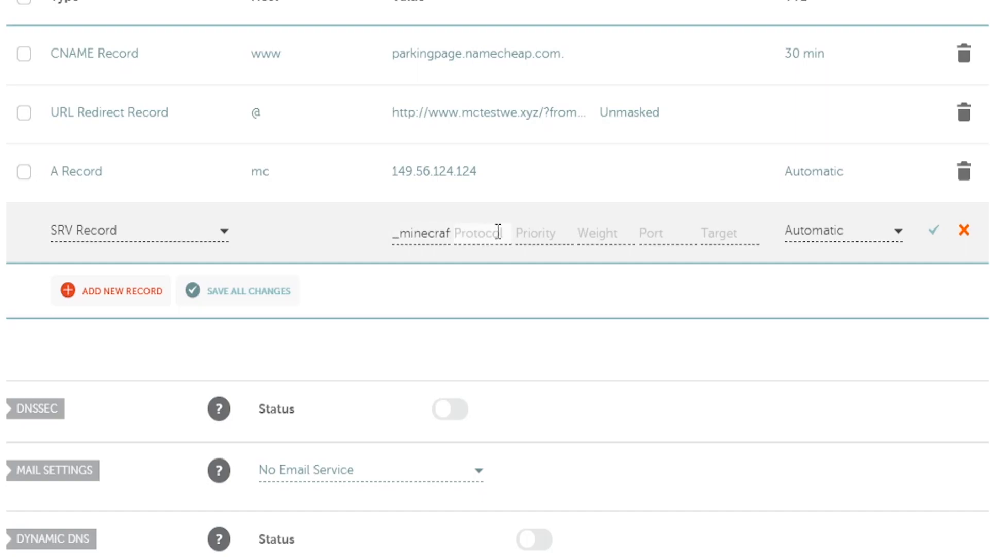
{"action": "type", "text": "_tcp"}
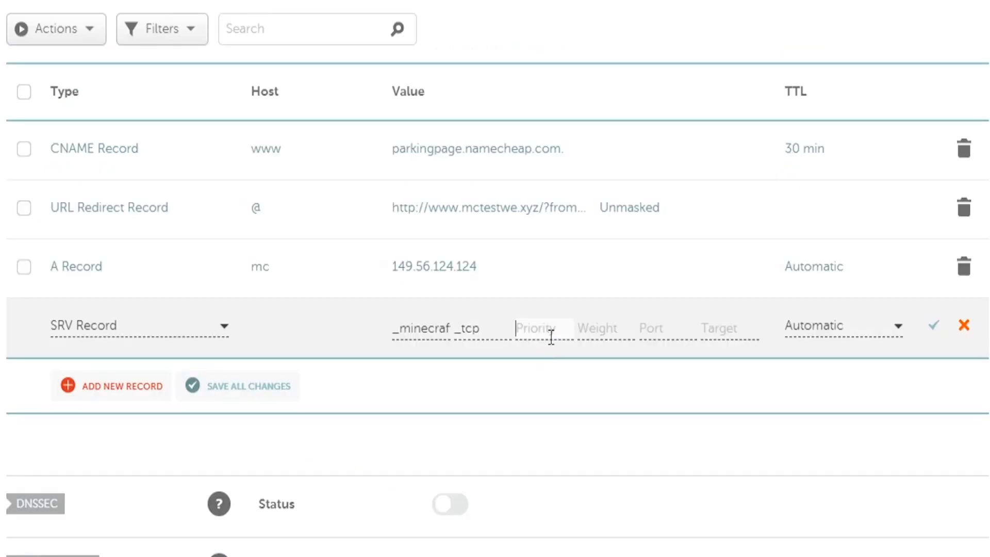
{"action": "type", "text": "0"}
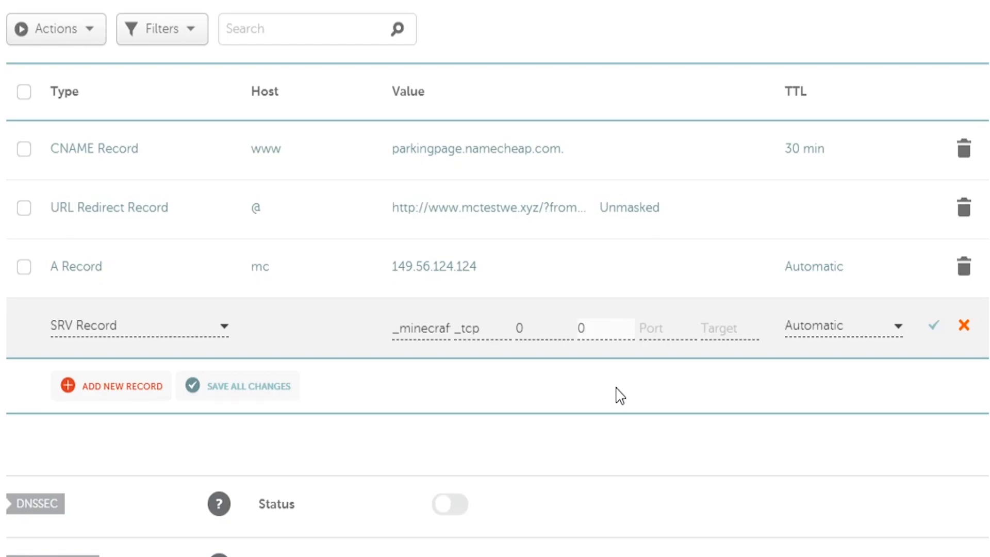
{"action": "type", "text": "5"}
{"action": "left_click", "coordinate": [667, 328]}
{"action": "type", "text": "8107"}
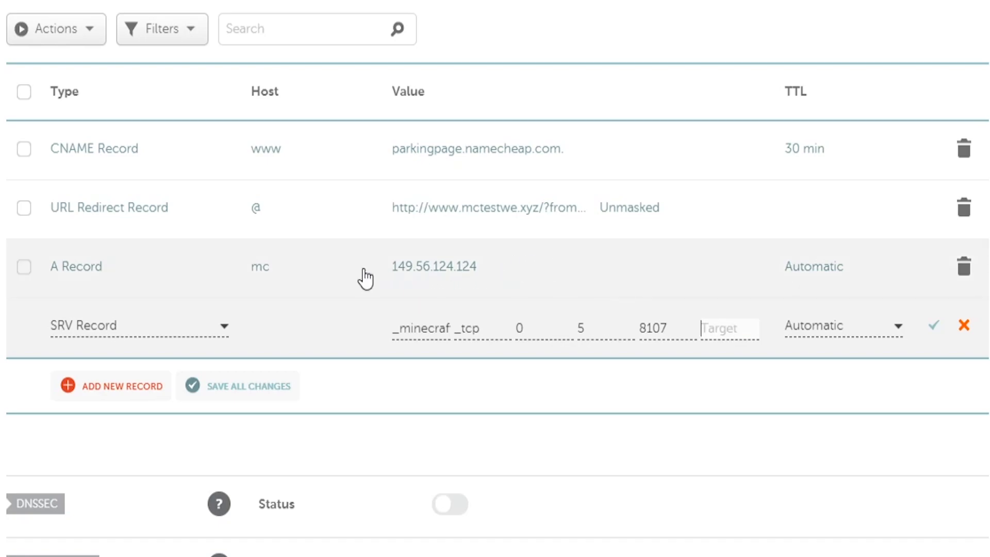
{"action": "mouse_move", "coordinate": [278, 278]}
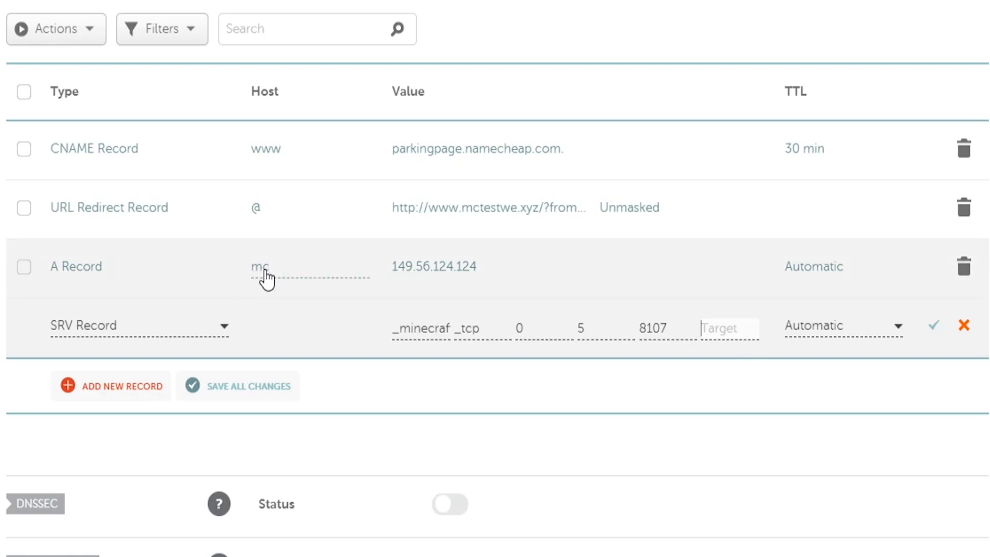
Set the SRV target to mc.mctestwe.xyz and save the record with port 8107
{"action": "scroll", "scroll_direction": "up", "scroll_amount": 3}
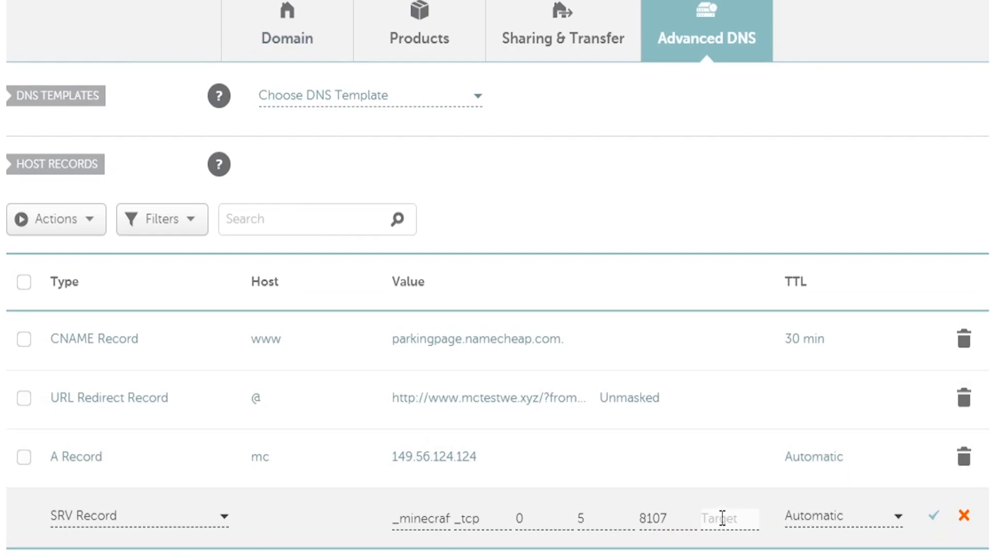
{"action": "type", "text": "mc"}
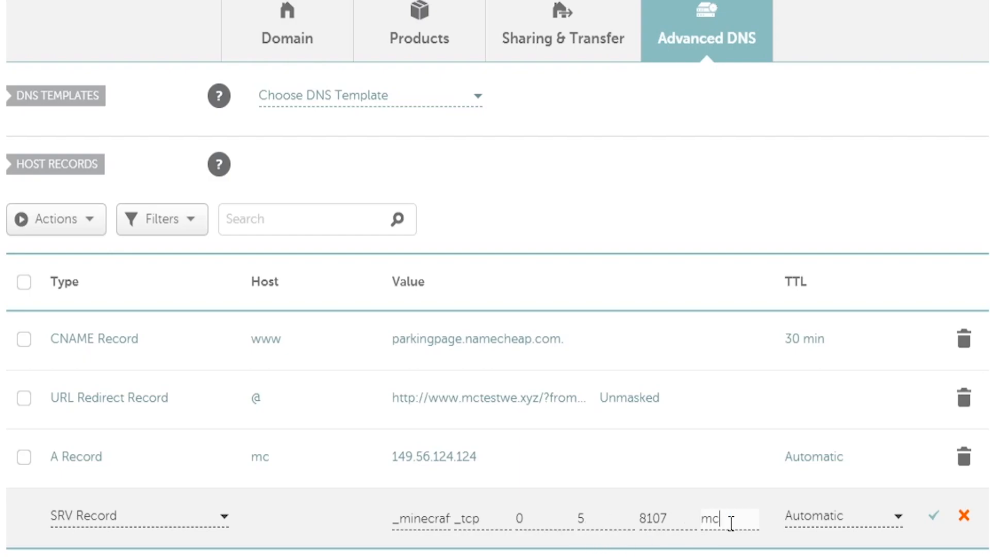
{"action": "type", "text": "."}
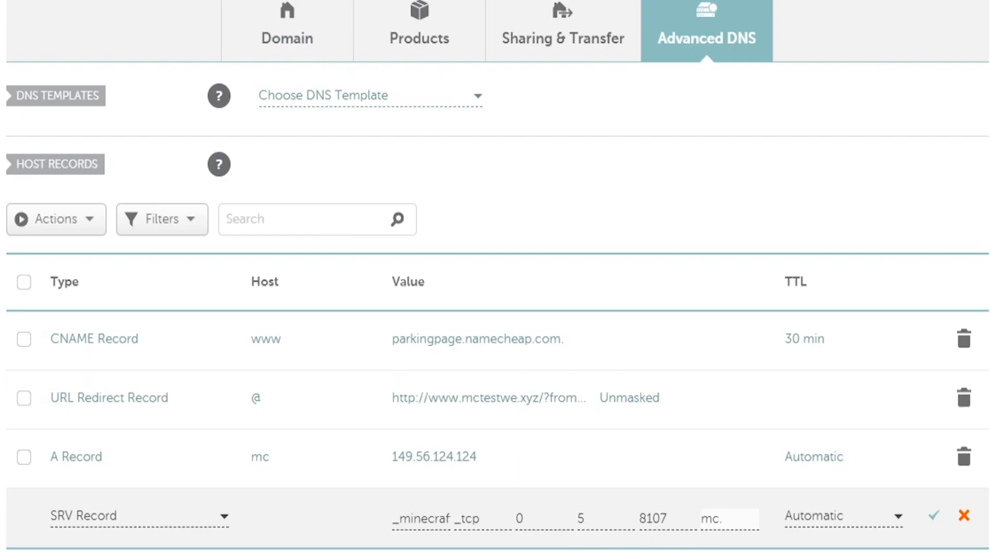
{"action": "left_click", "coordinate": [729, 518]}
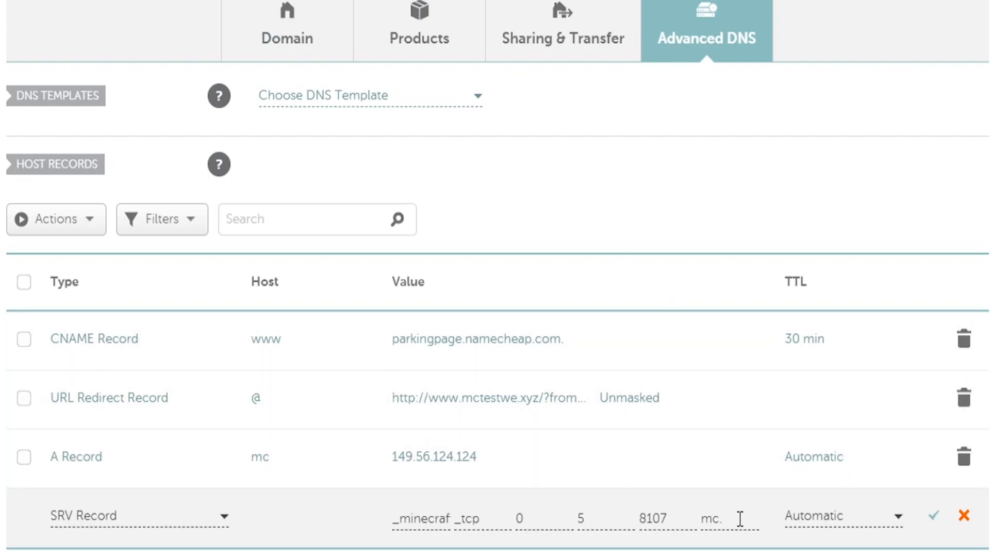
{"action": "type", "text": "estwe.xyz"}
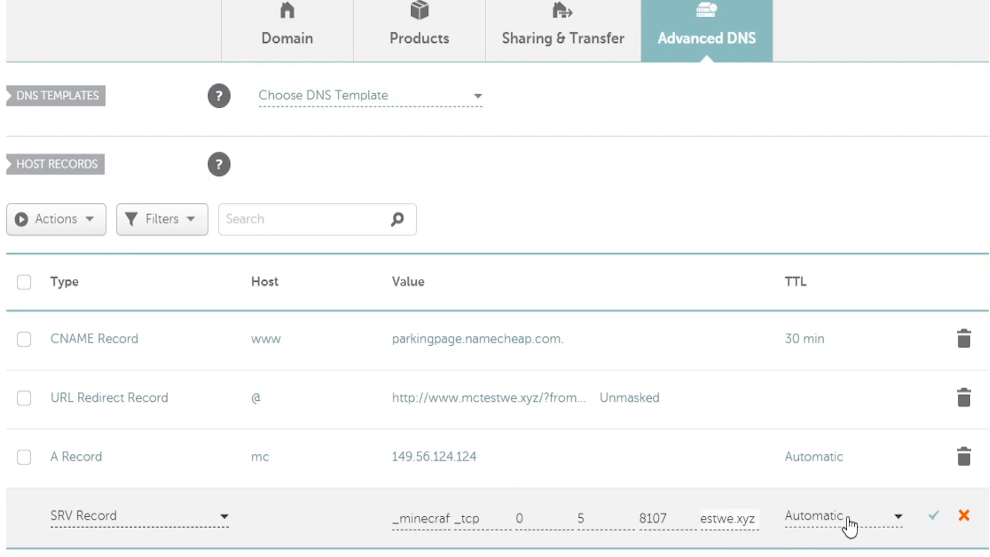
{"action": "left_click", "coordinate": [933, 515]}
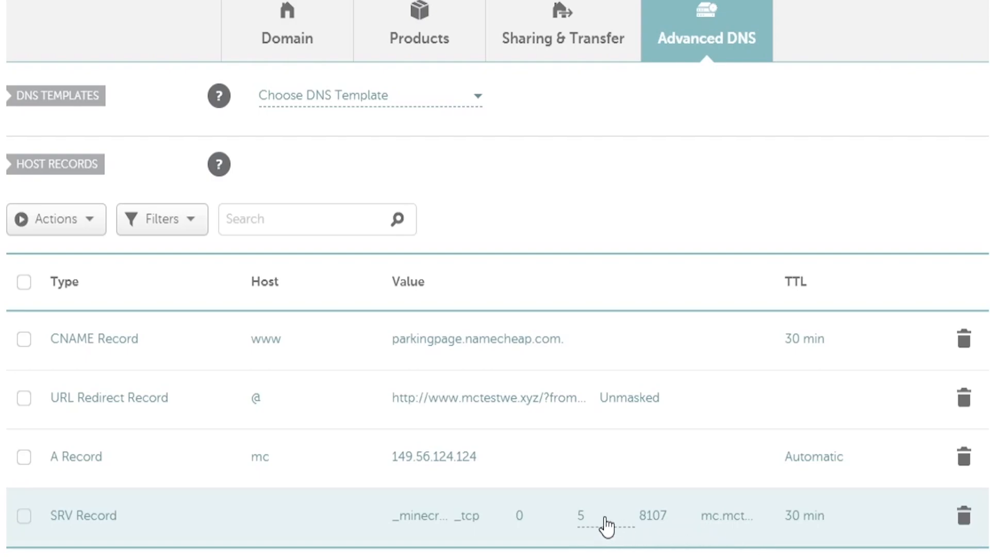
{"action": "mouse_move", "coordinate": [698, 527]}
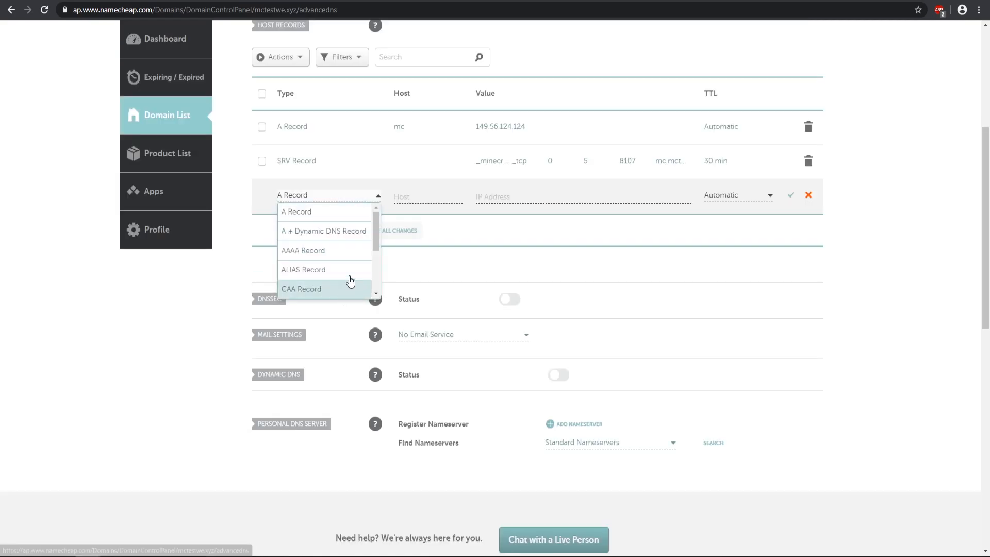
Scroll through the record type options for the new host record
{"action": "scroll", "scroll_direction": "down", "scroll_amount": 3}
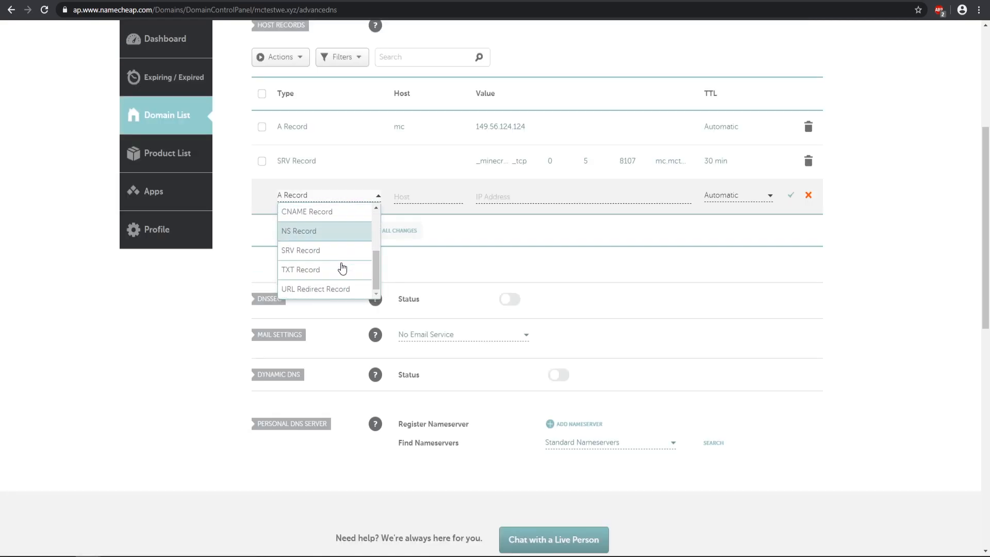
{"action": "left_click", "coordinate": [315, 289]}
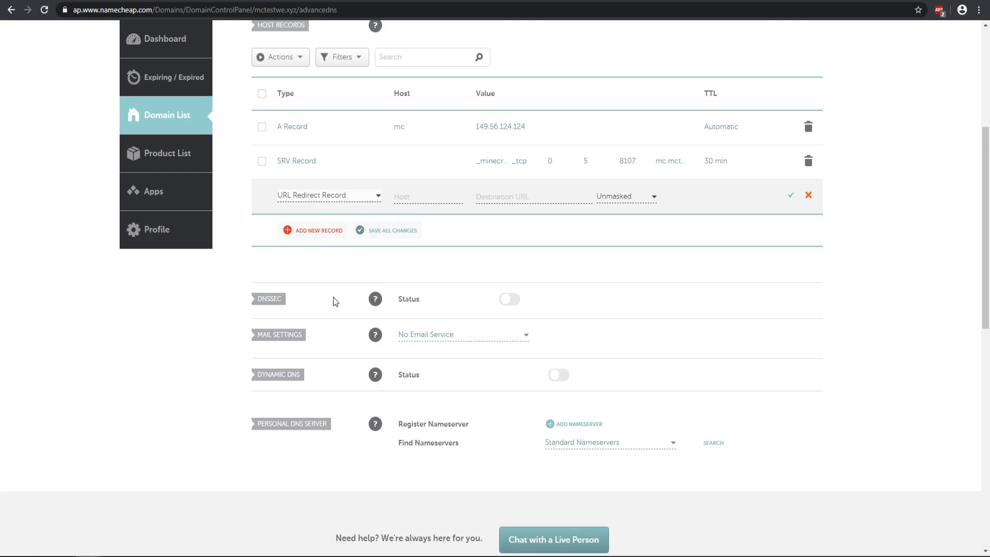
{"action": "mouse_move", "coordinate": [371, 301]}
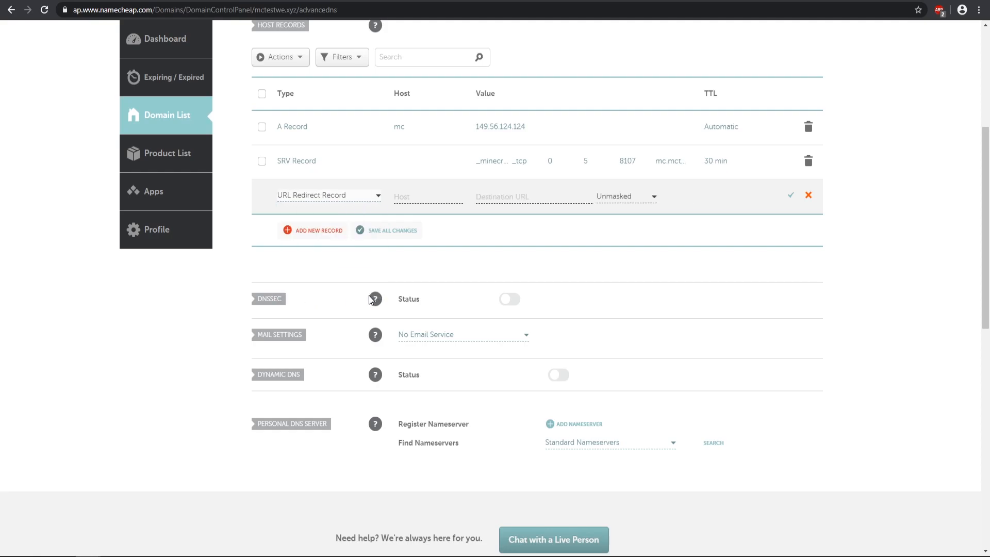
{"action": "scroll", "scroll_direction": "up", "scroll_amount": 3}
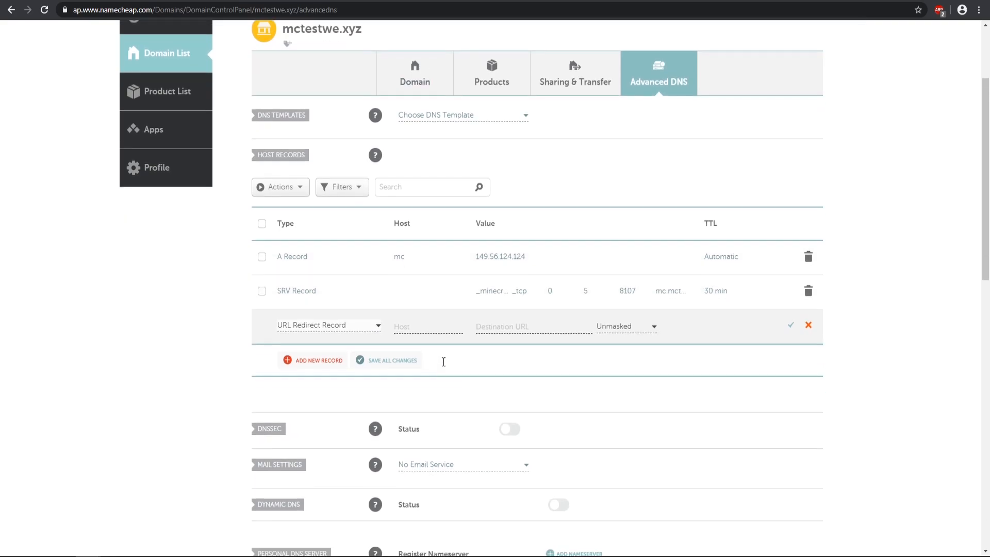
{"action": "scroll", "scroll_direction": "down", "scroll_amount": 3}
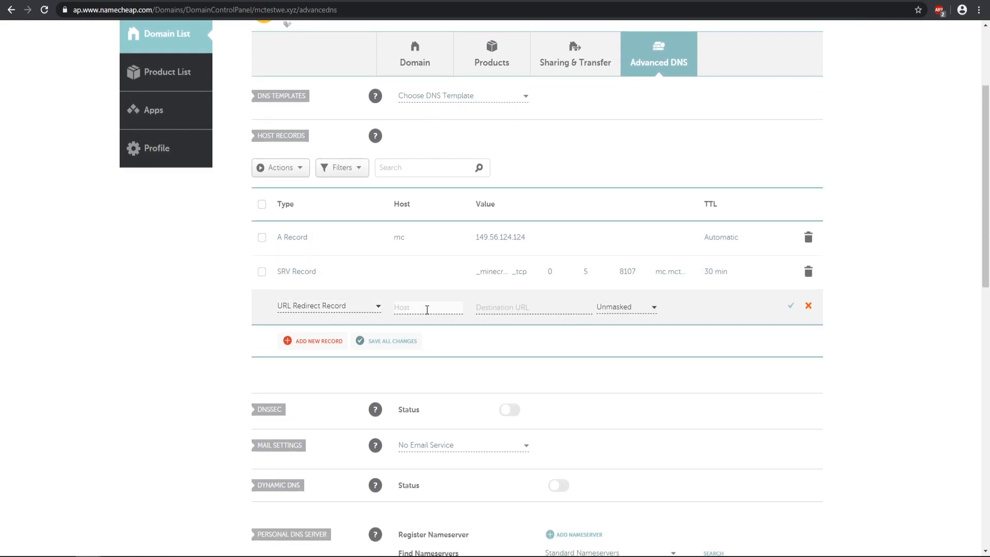
{"action": "type", "text": "discor"}
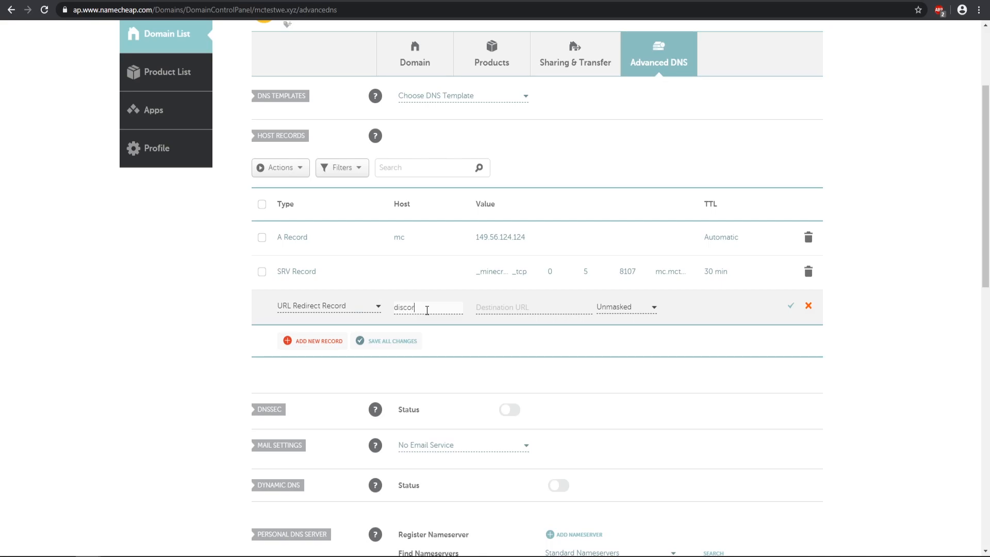
{"action": "type", "text": "d"}
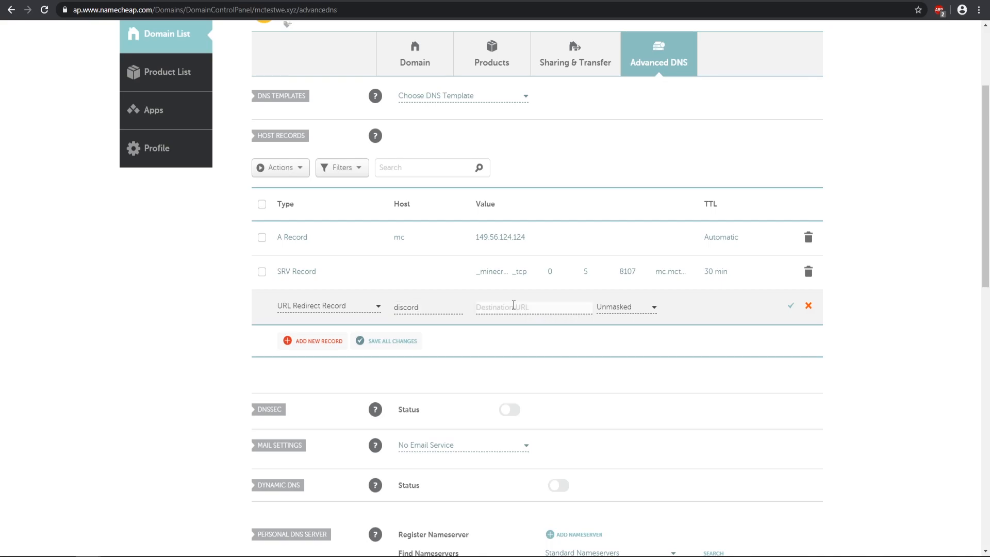
{"action": "type", "text": "https://discord.gg/bEDGQxc"}
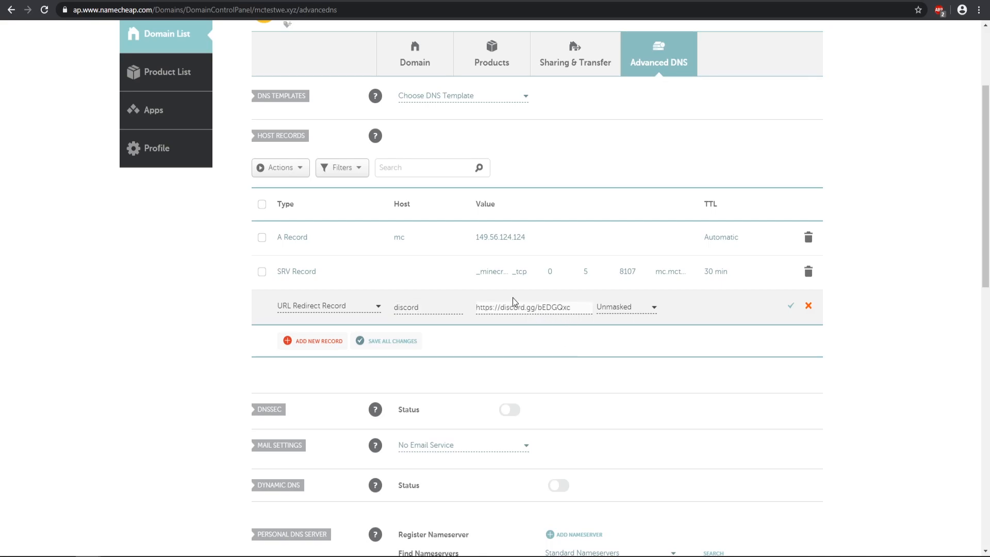
{"action": "mouse_move", "coordinate": [640, 315]}
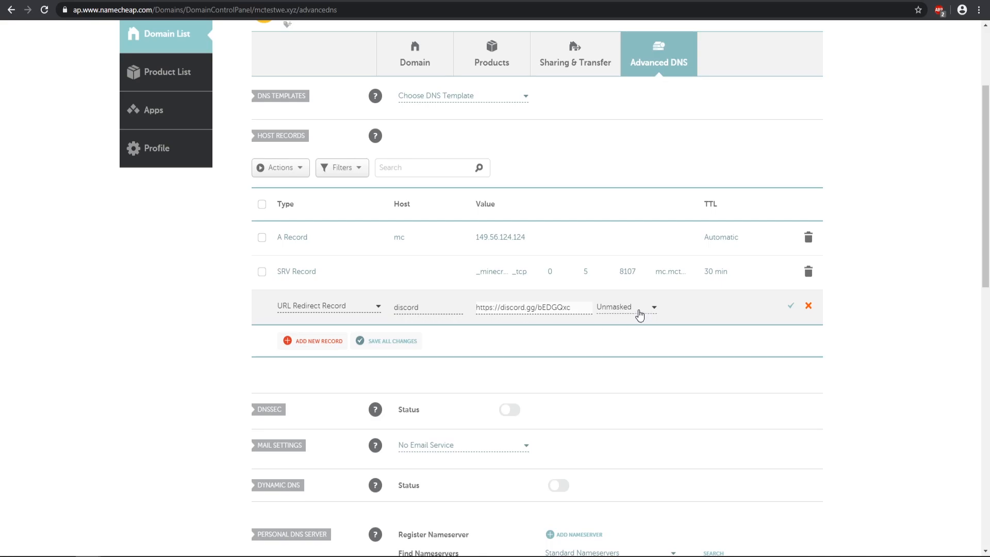
{"action": "left_click", "coordinate": [653, 307]}
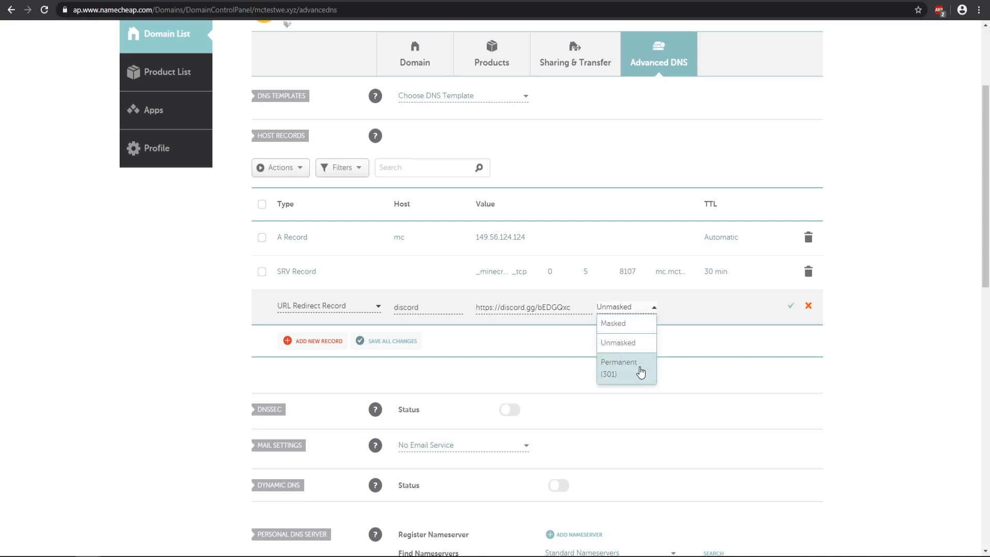
{"action": "mouse_move", "coordinate": [641, 333]}
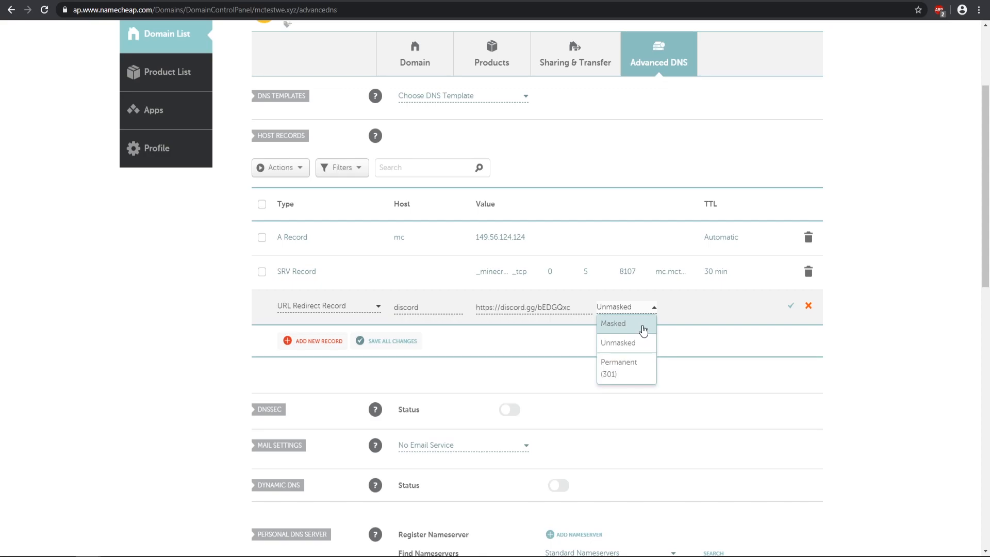
{"action": "mouse_move", "coordinate": [638, 334]}
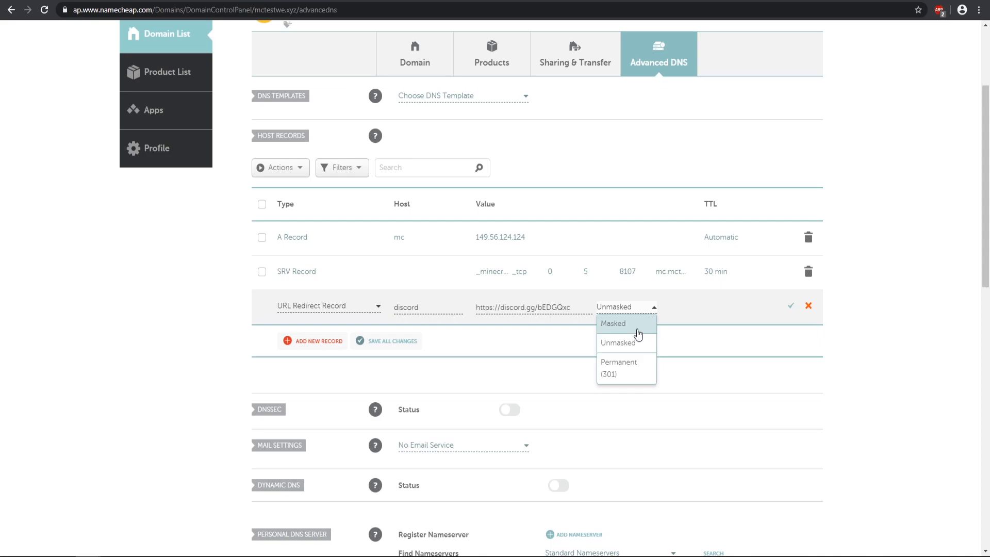
{"action": "left_click", "coordinate": [618, 368]}
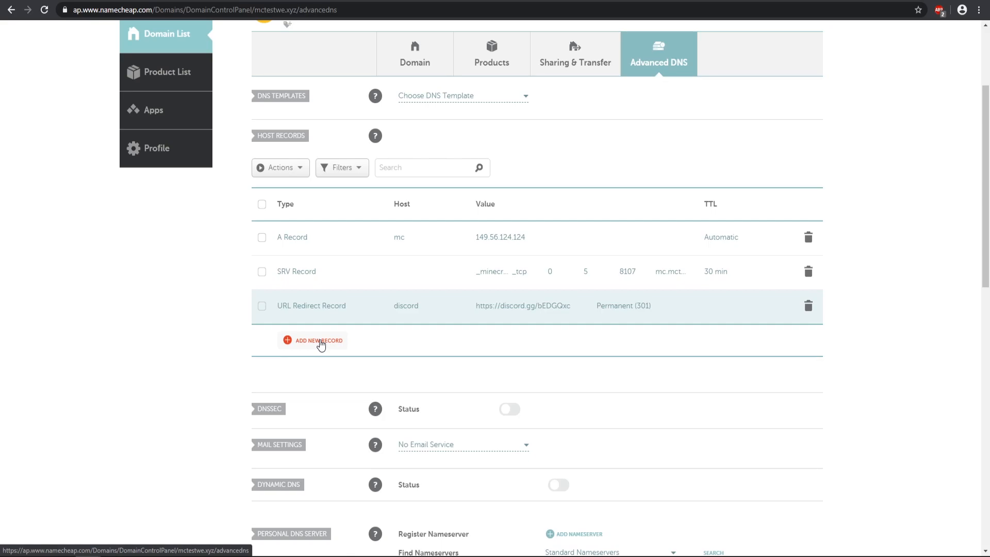
{"action": "left_click", "coordinate": [318, 340]}
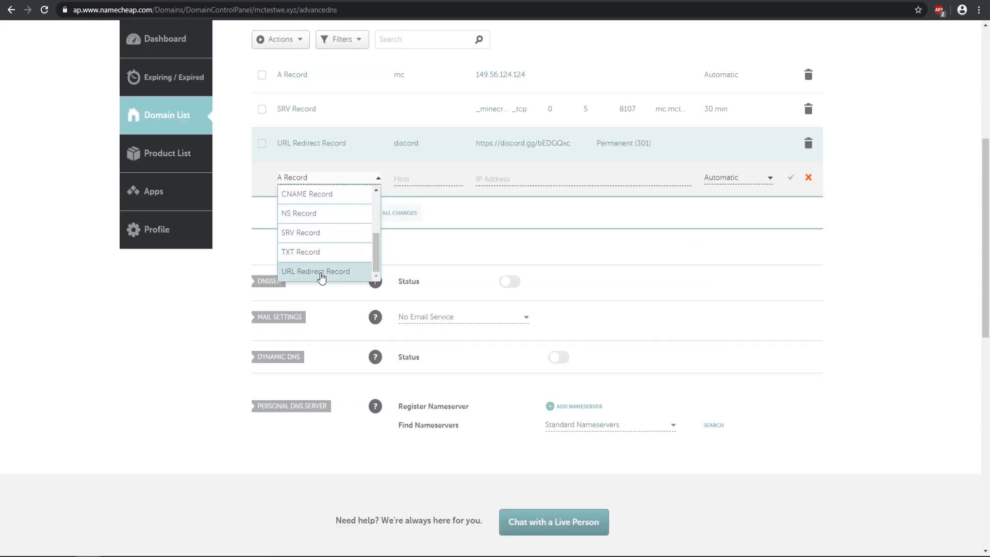
{"action": "left_click", "coordinate": [316, 271]}
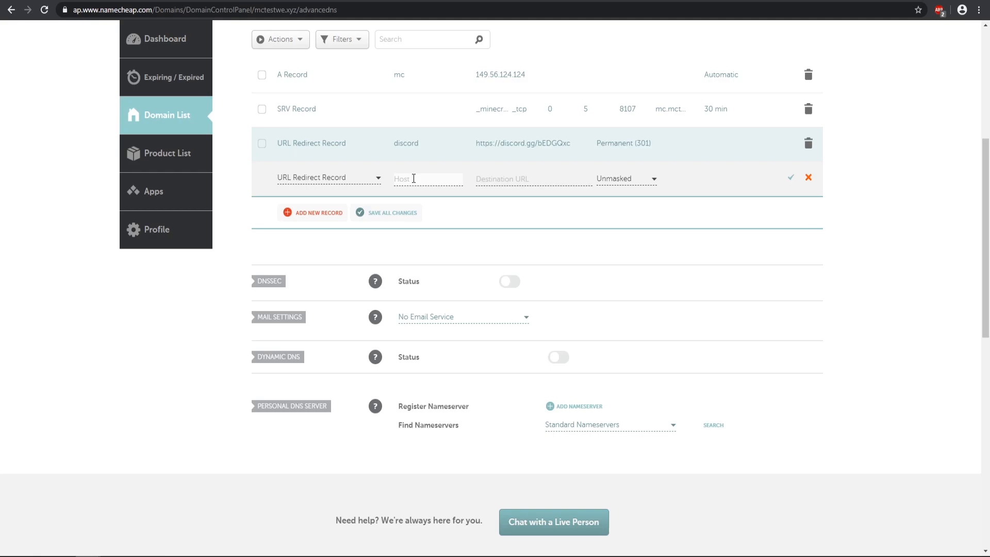
{"action": "type", "text": "store"}
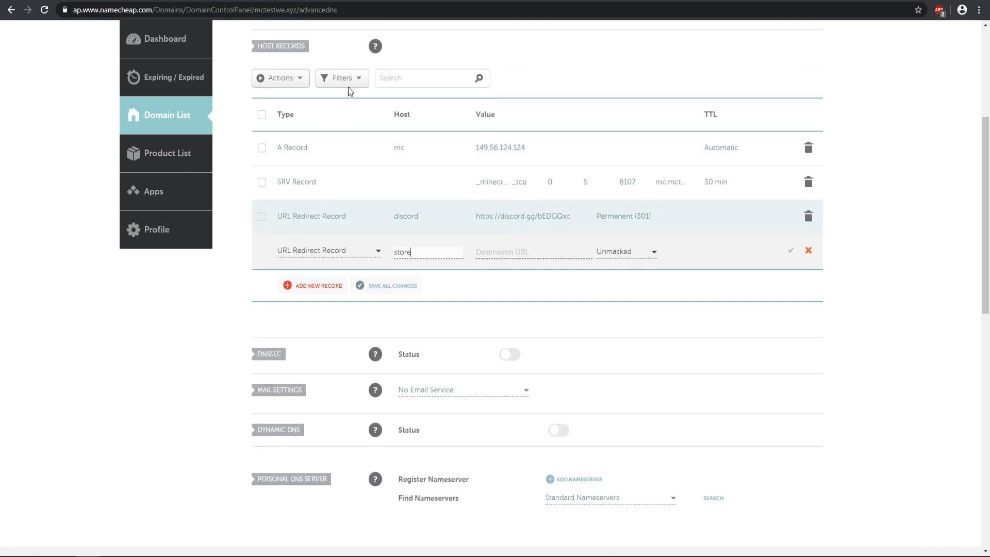
{"action": "left_click", "coordinate": [532, 251]}
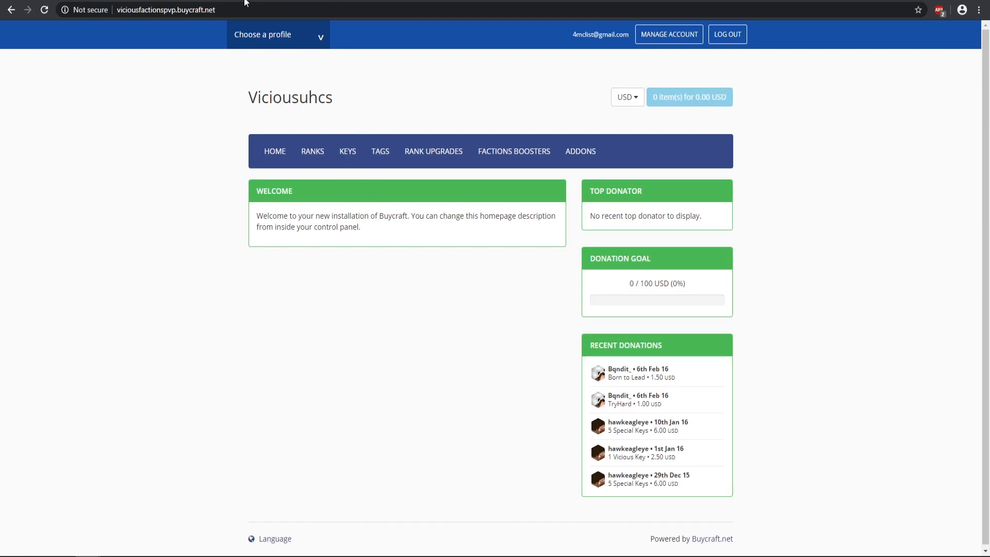
{"action": "left_click", "coordinate": [166, 9]}
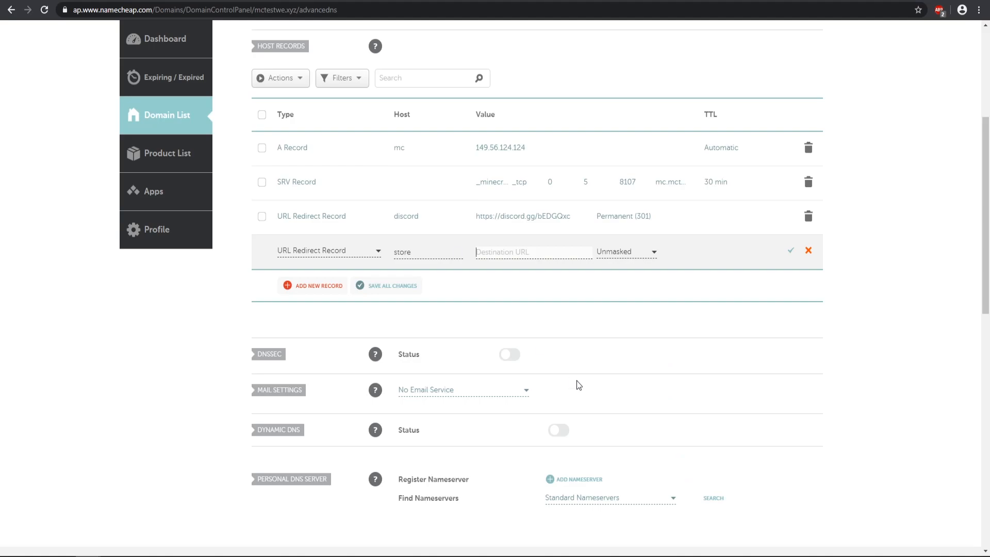
{"action": "type", "text": "http://viciousfactionspvp.buycraft.net/"}
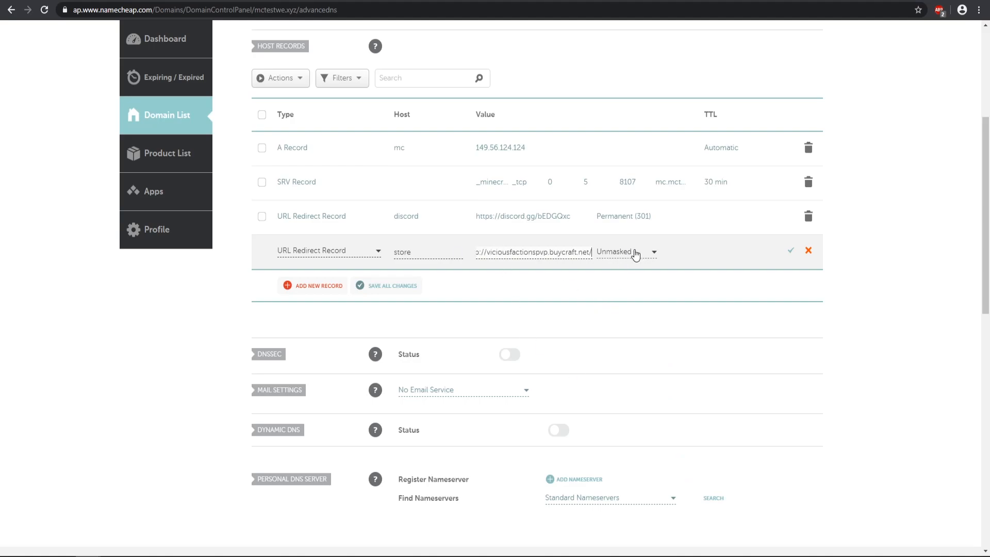
{"action": "left_click", "coordinate": [627, 251]}
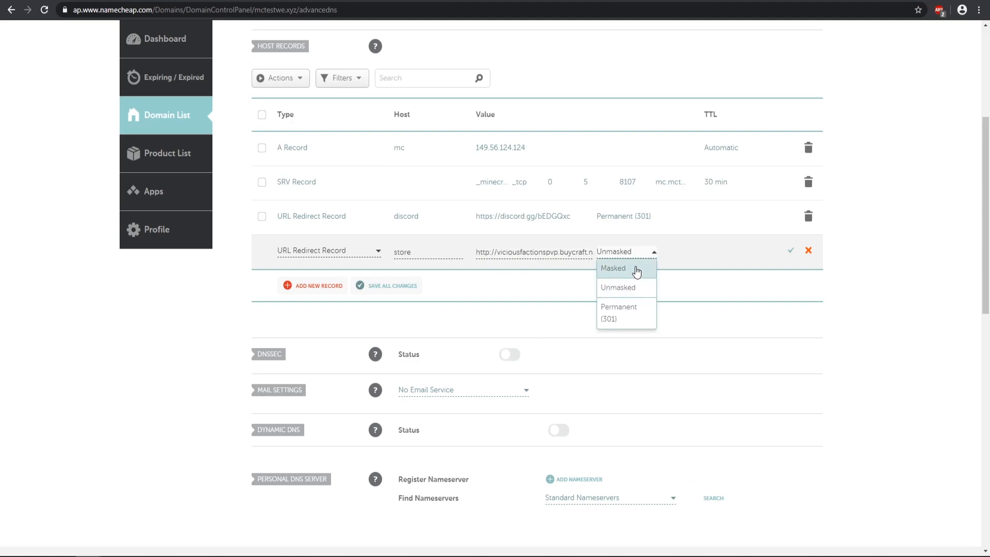
{"action": "mouse_move", "coordinate": [633, 271]}
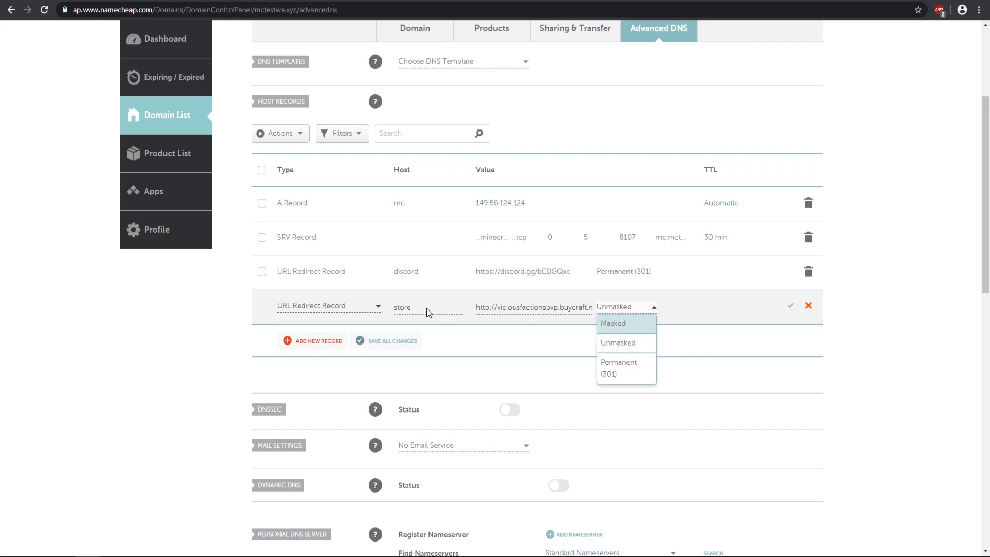
{"action": "scroll", "scroll_direction": "down", "scroll_amount": 3}
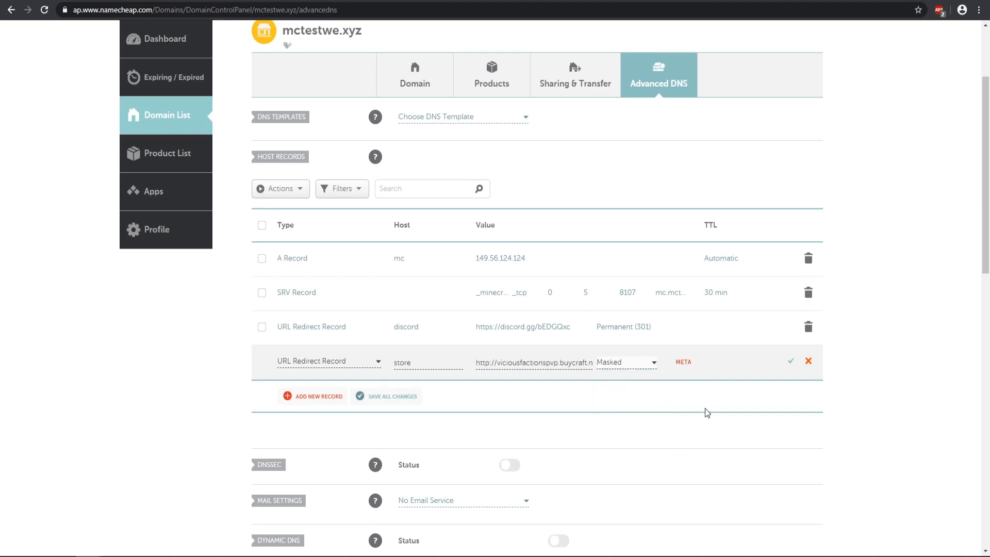
{"action": "left_click", "coordinate": [790, 360]}
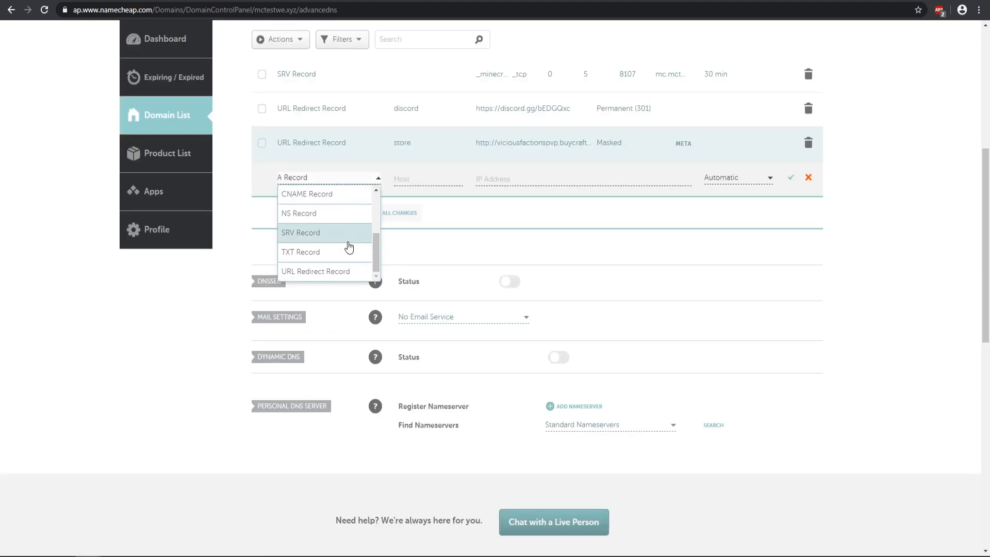
Draft a URL redirect for host shop to the Buycraft store as Permanent (301)
{"action": "left_click", "coordinate": [316, 270]}
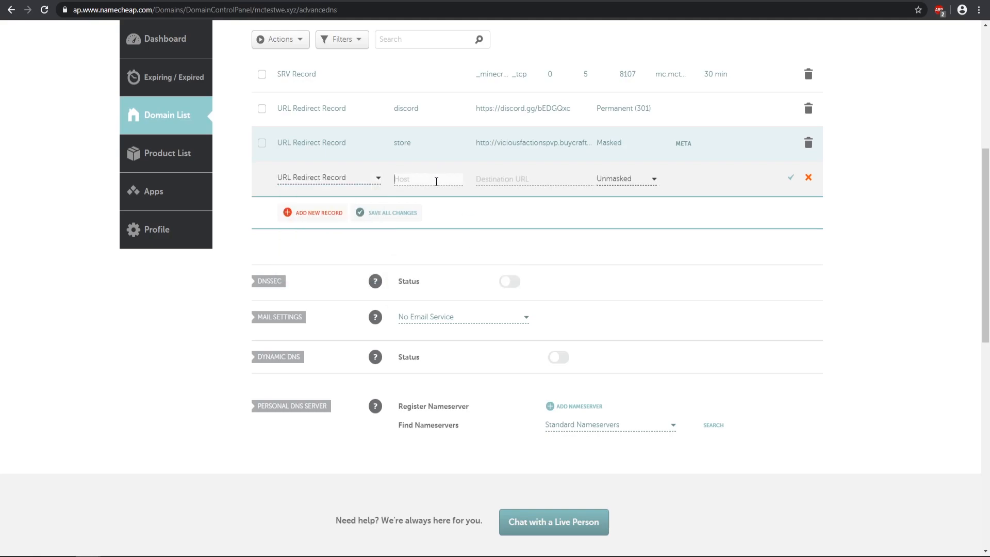
{"action": "type", "text": "shop"}
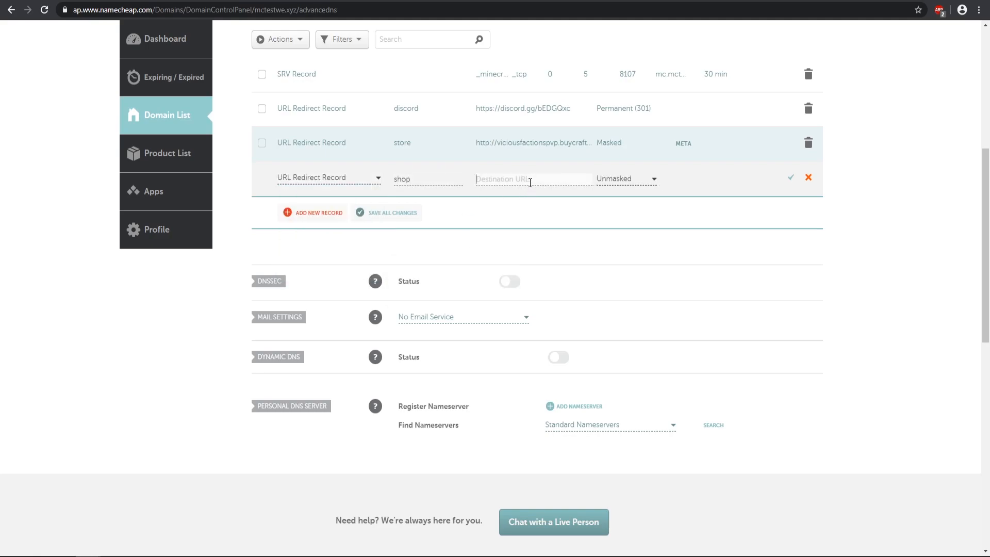
{"action": "left_click", "coordinate": [625, 179]}
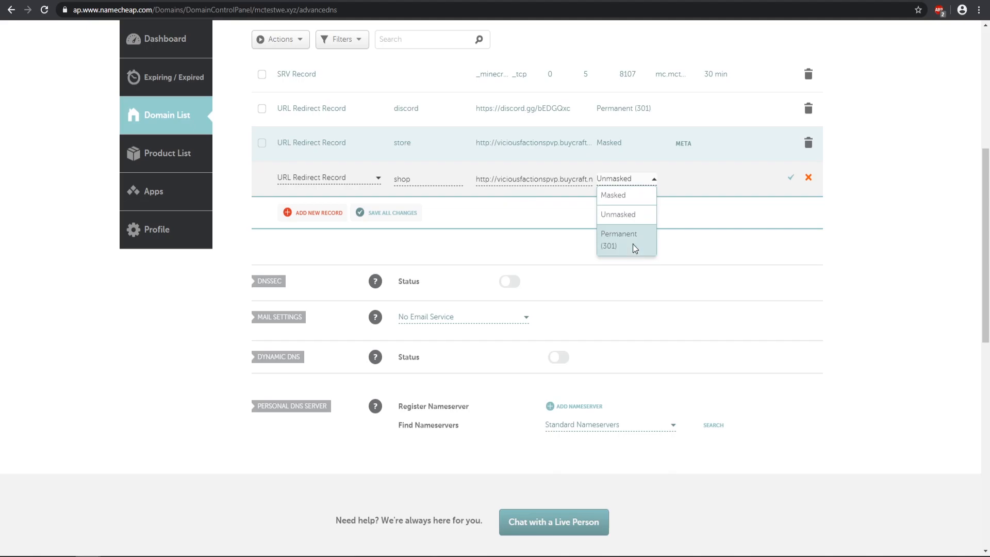
{"action": "left_click", "coordinate": [619, 240]}
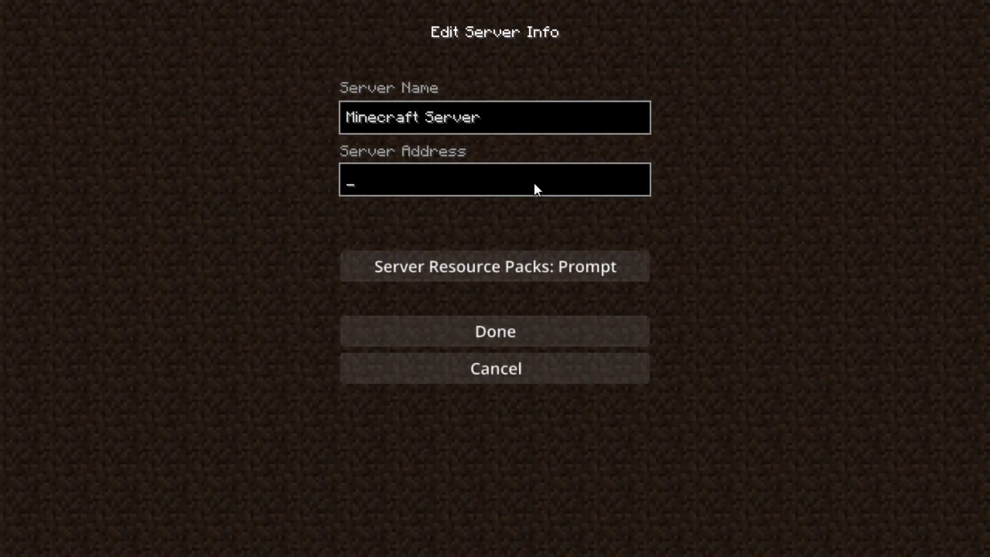
Enter mc.mctestwe.xyz as the Minecraft server address and confirm with Done
{"action": "type", "text": "mc."}
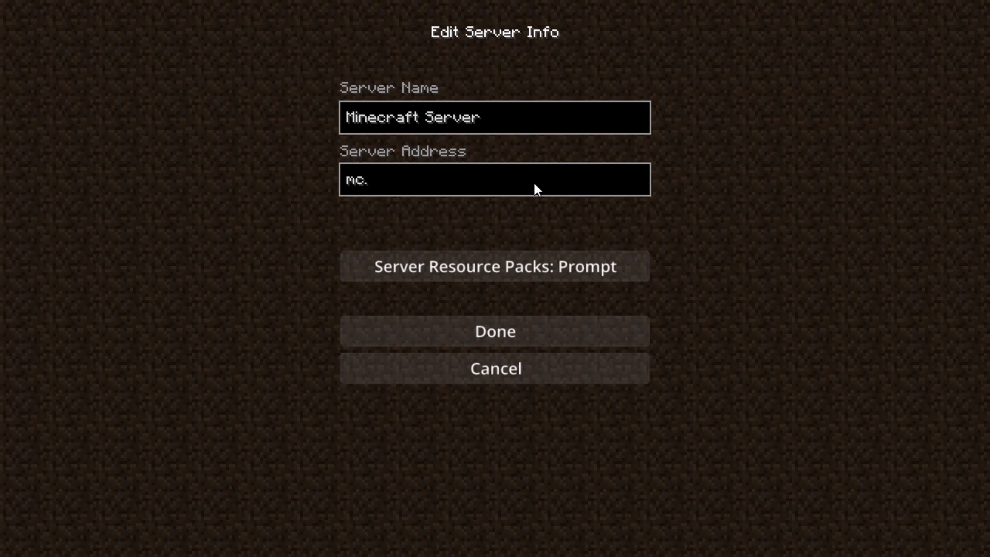
{"action": "type", "text": "mctestwe."}
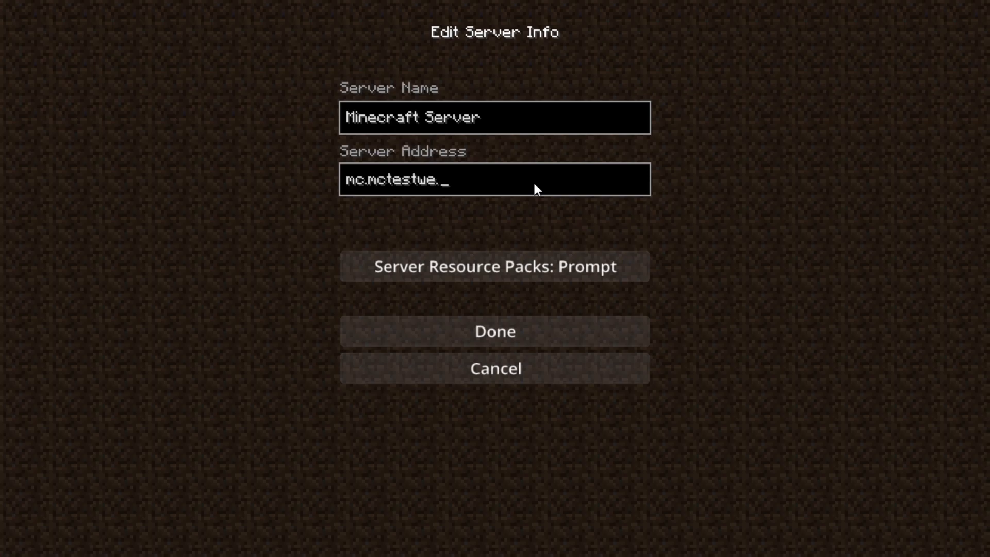
{"action": "type", "text": "xyz"}
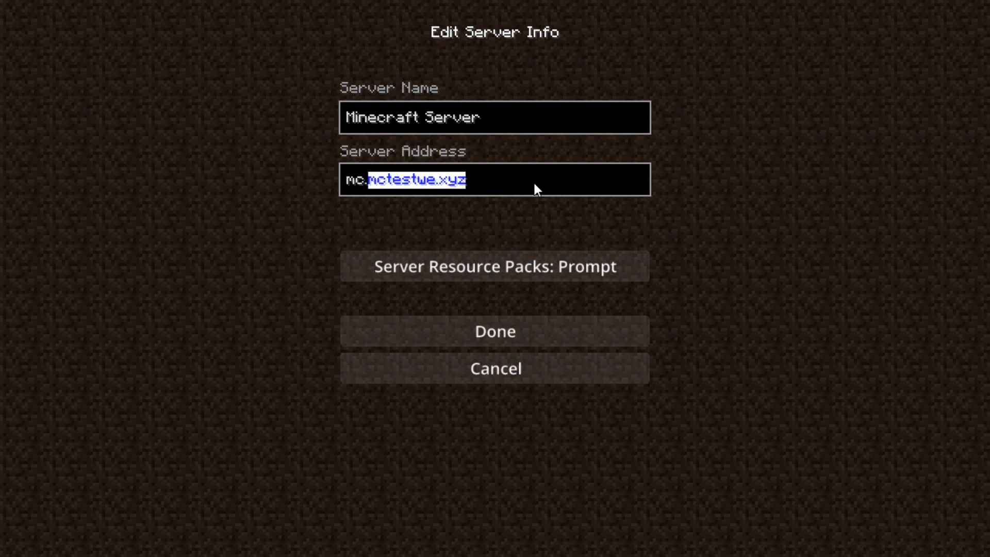
{"action": "left_click", "coordinate": [494, 331]}
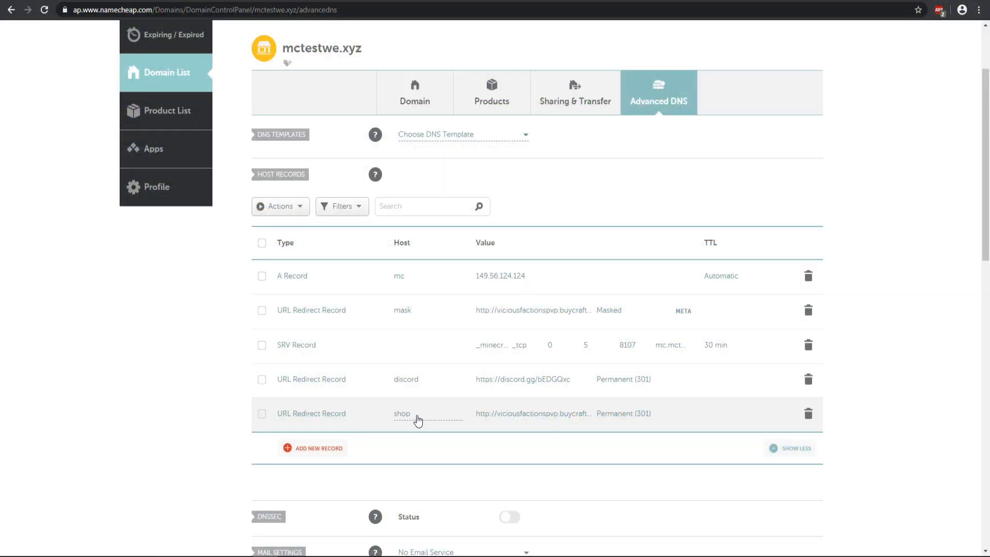
{"action": "mouse_move", "coordinate": [543, 411]}
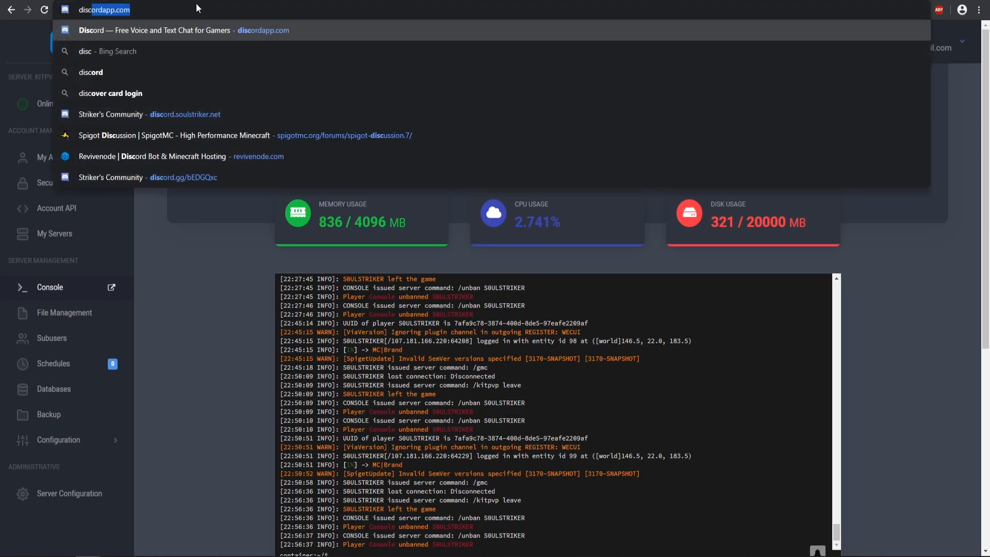
Load discord.mctestwe.xyz and mask.mctestwe.xyz, then inspect the Buycraft store page's URL
{"action": "type", "text": "discord.mctestwe.xyz"}
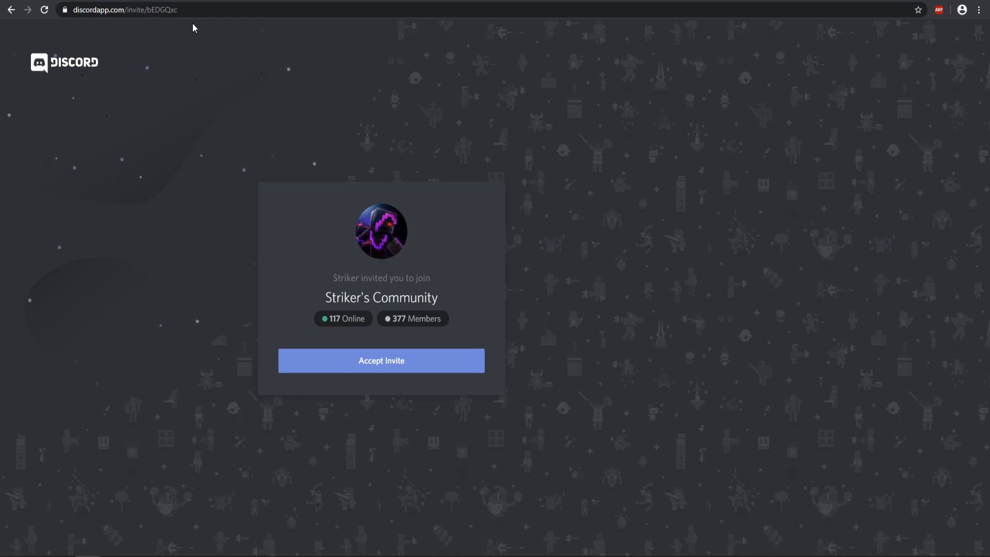
{"action": "type", "text": "mask.mctestwe.xyz"}
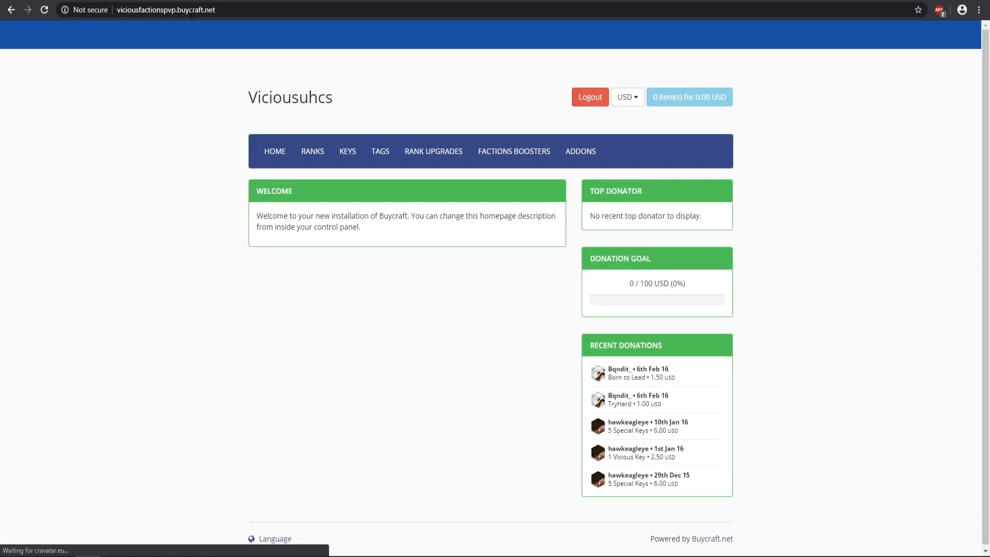
{"action": "left_click", "coordinate": [166, 9]}
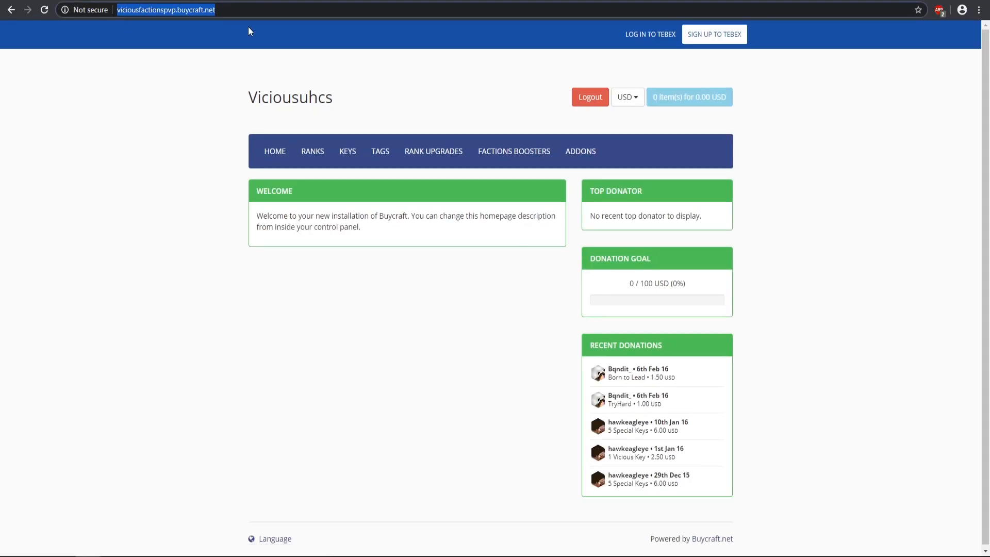
{"action": "mouse_move", "coordinate": [210, 67]}
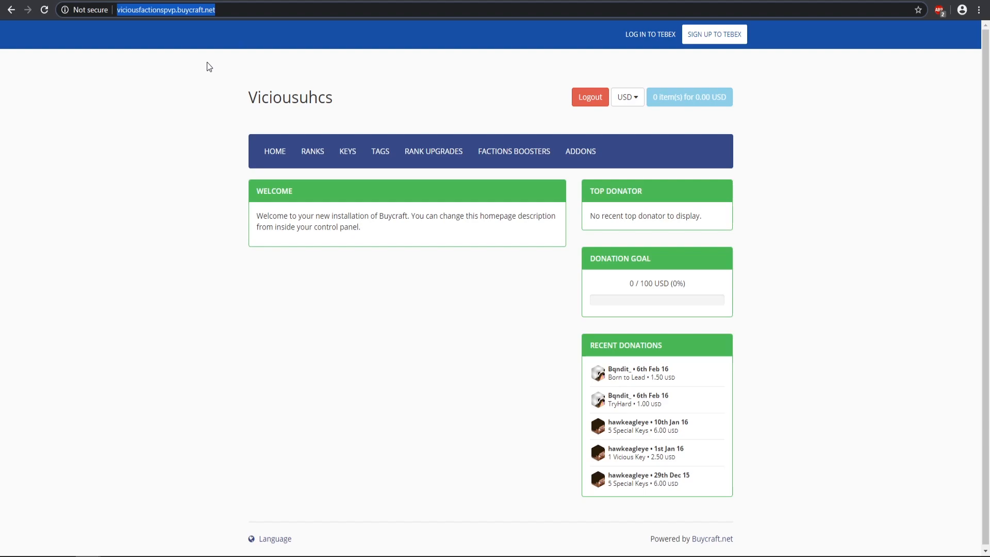
{"action": "mouse_move", "coordinate": [218, 151]}
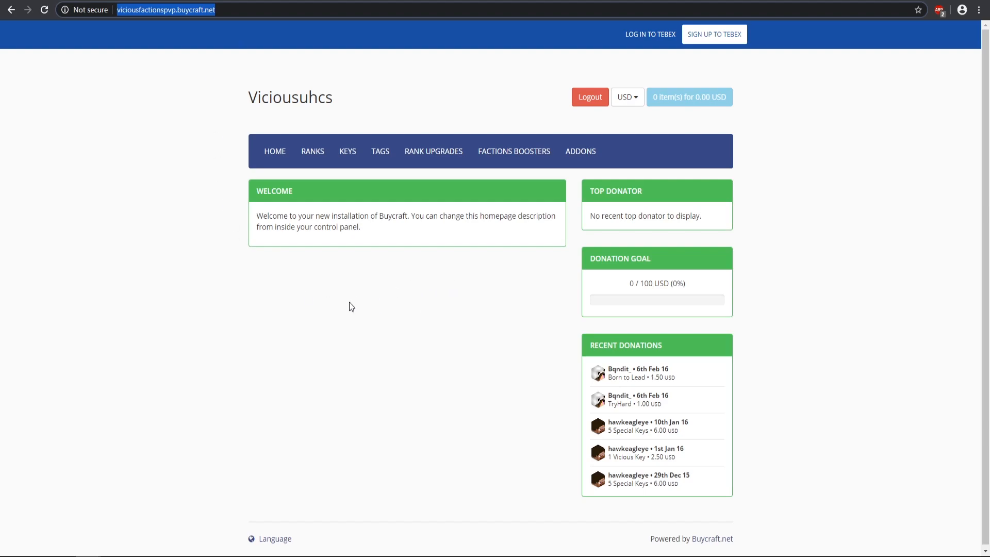
{"action": "mouse_move", "coordinate": [84, 354]}
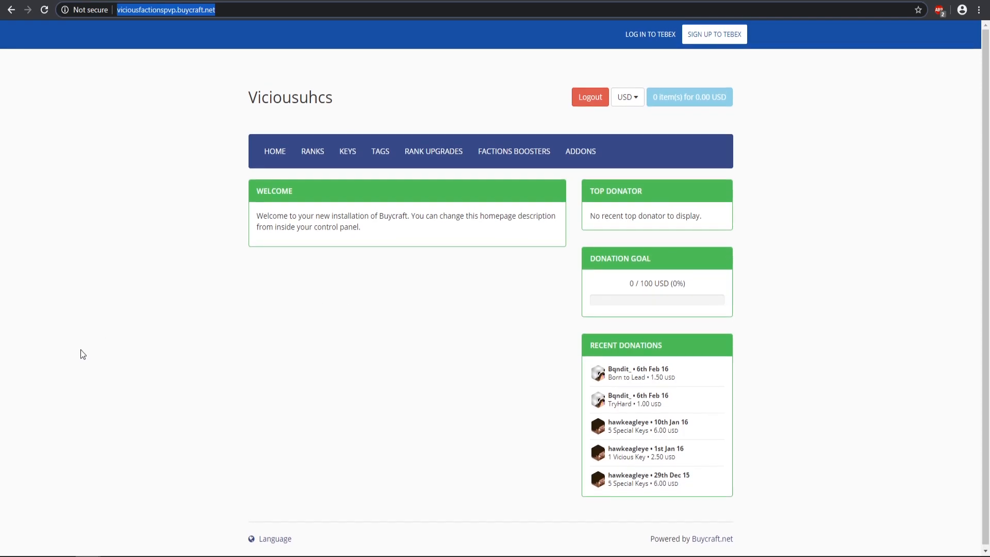